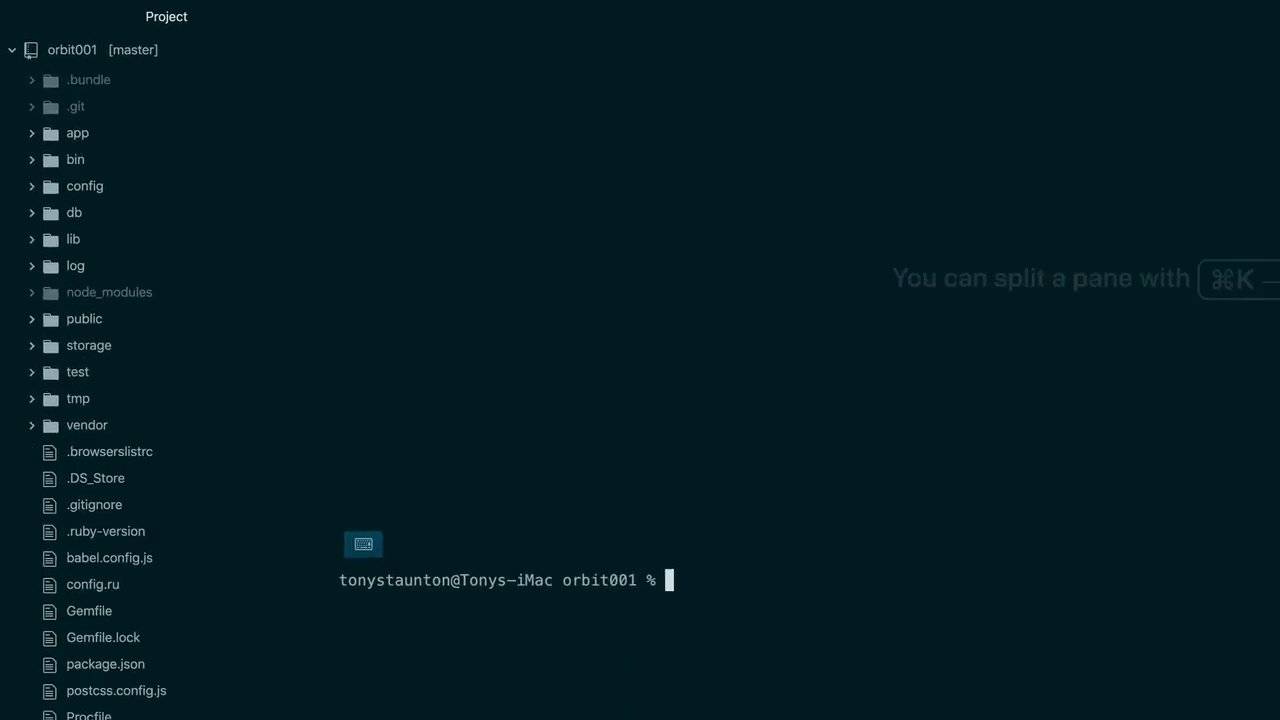
# - Create and check out the git branch 'follow-users' with git checkout -b
pyautogui.write('c')
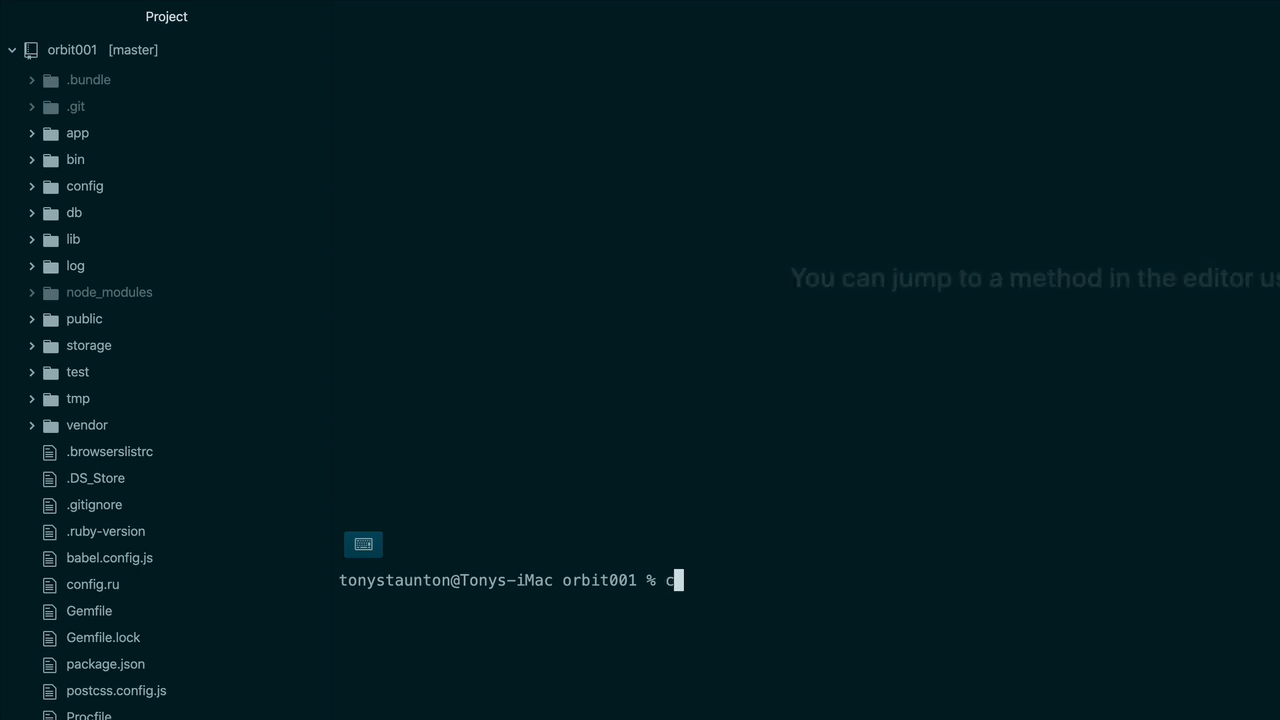
pyautogui.write('it')
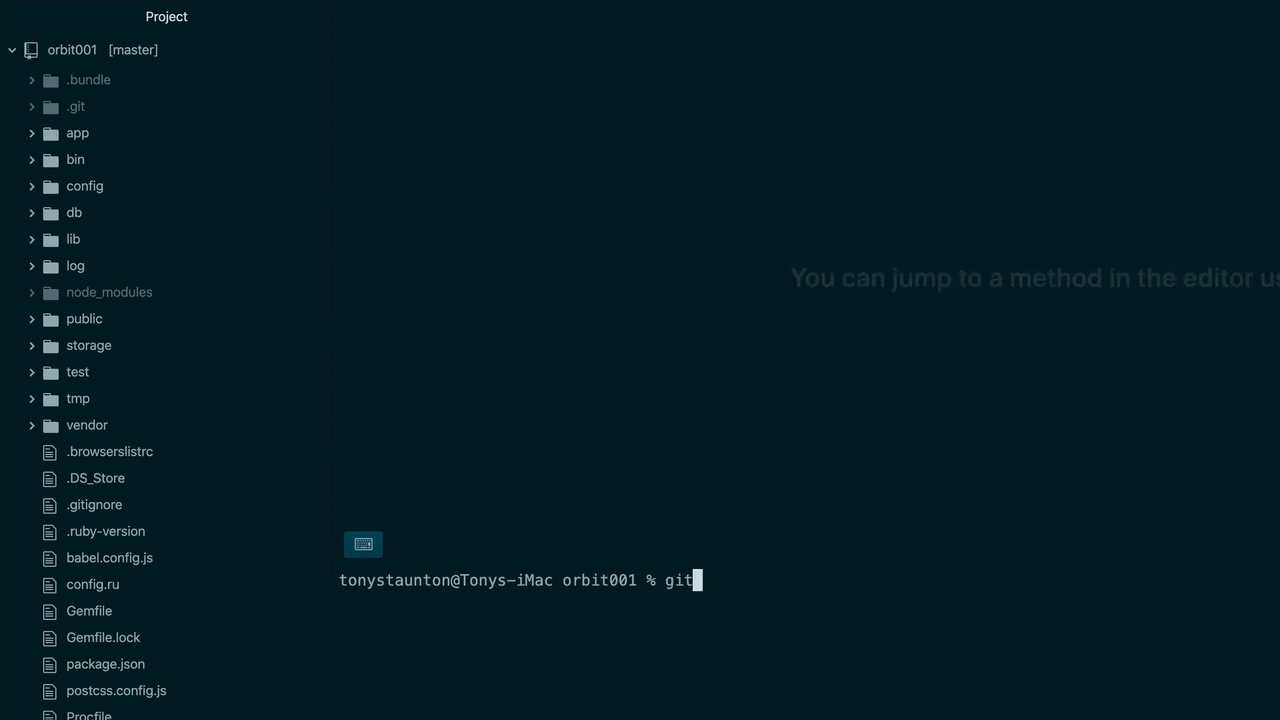
pyautogui.write('checkout')
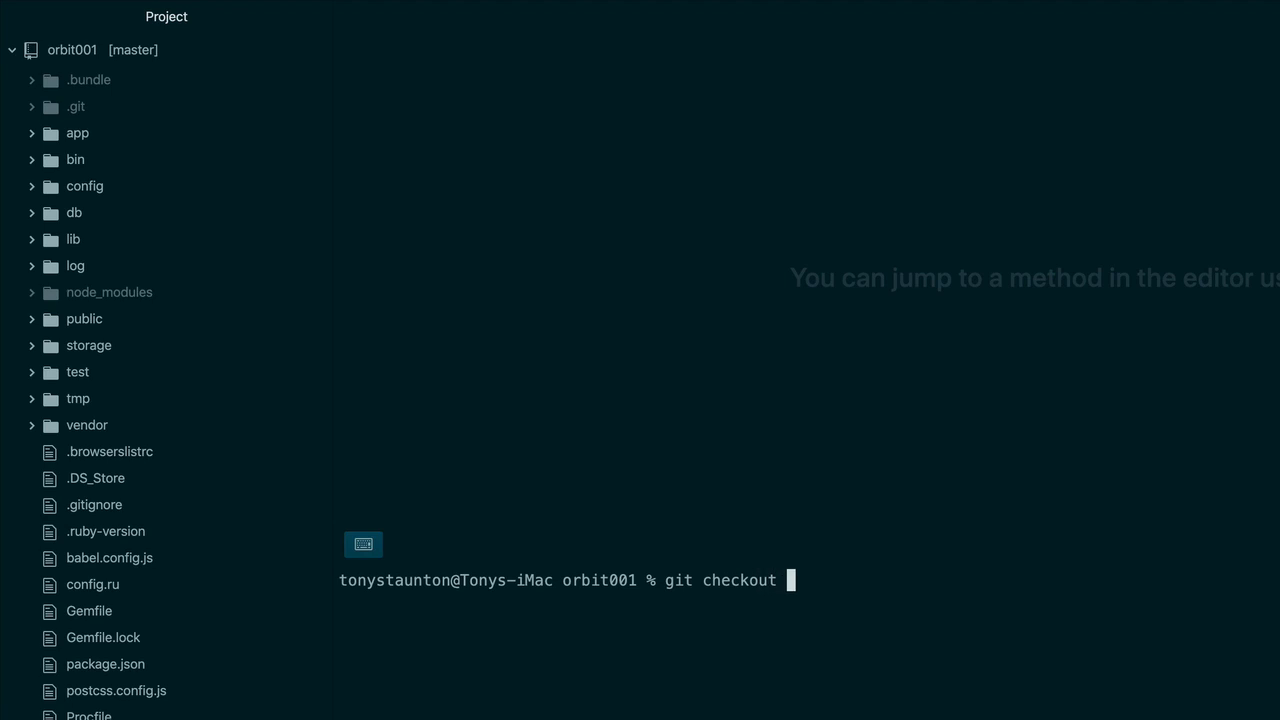
pyautogui.write('-b')
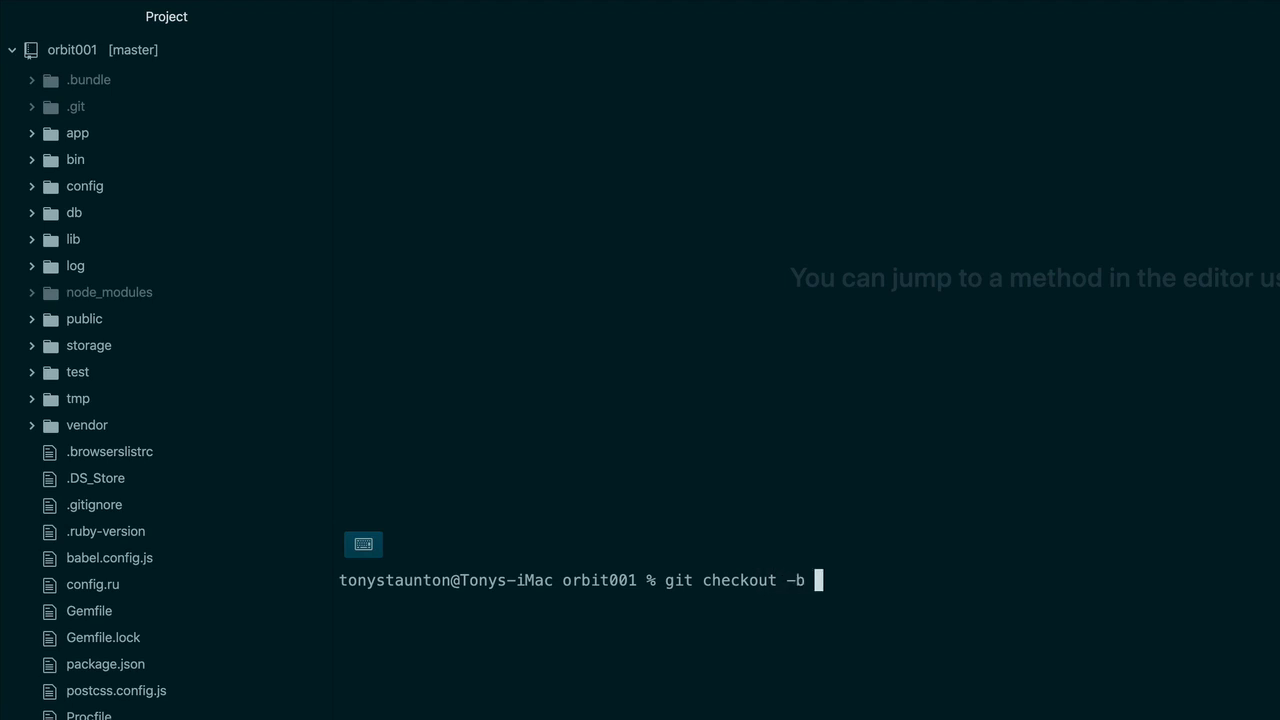
pyautogui.write('foll')
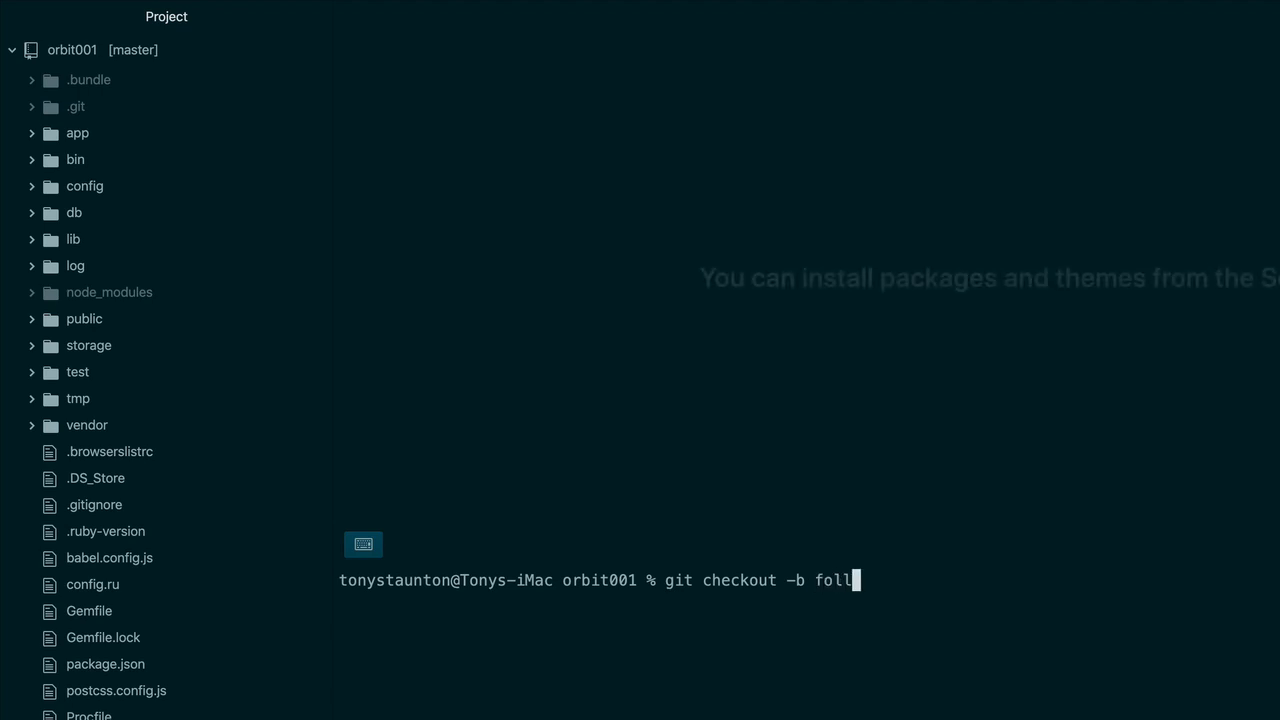
pyautogui.write('ow-users')
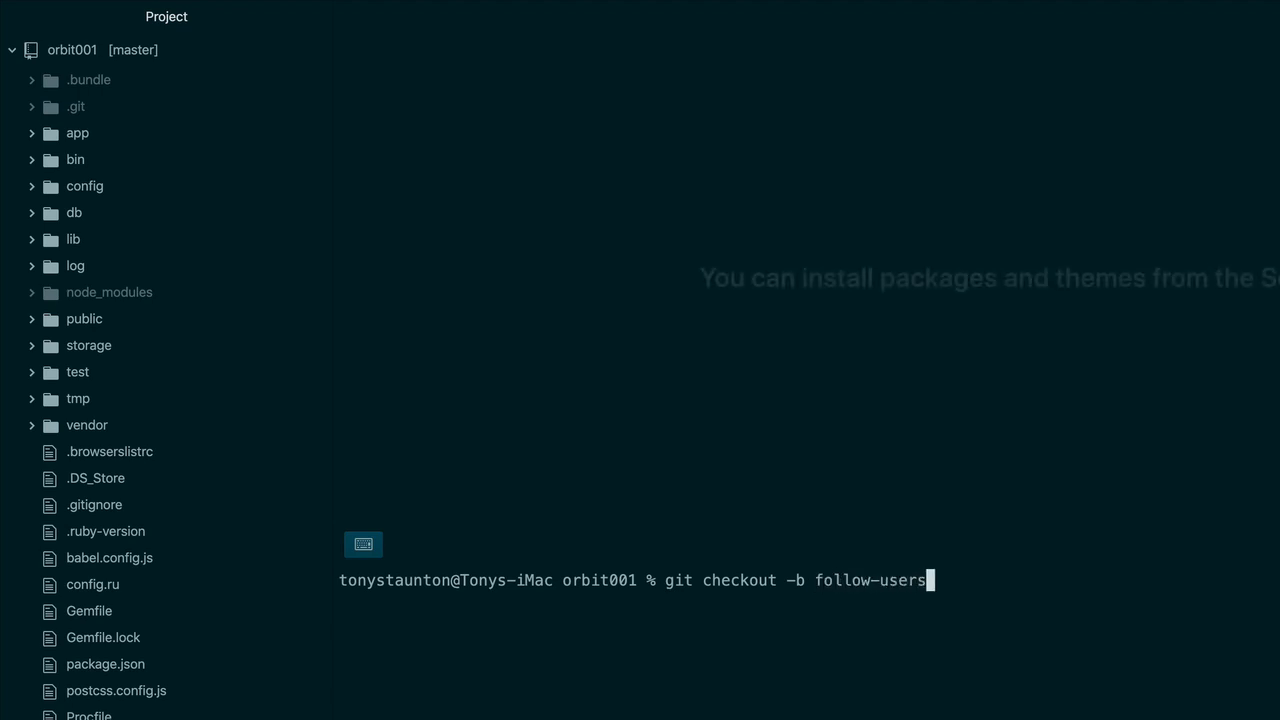
pyautogui.press('Return')
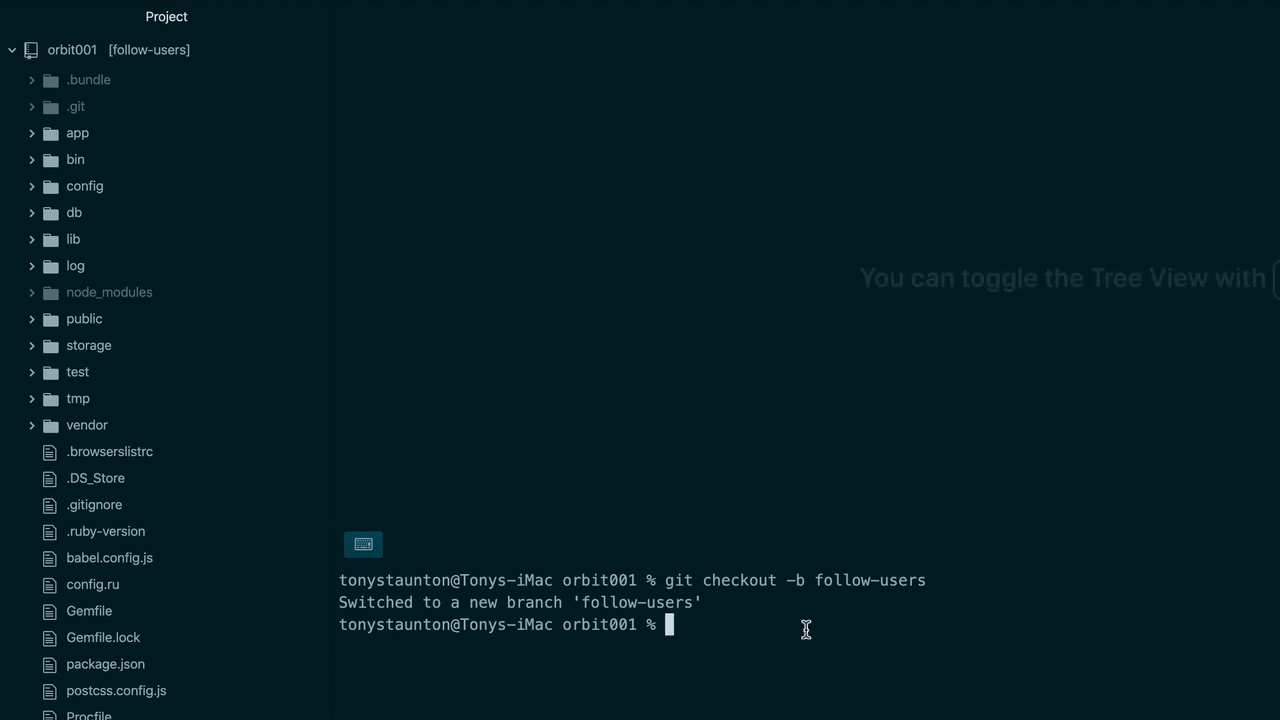
# - Generate the Relationship model with integer follower_id and followed_id columns via rails generate
pyautogui.write('rails')
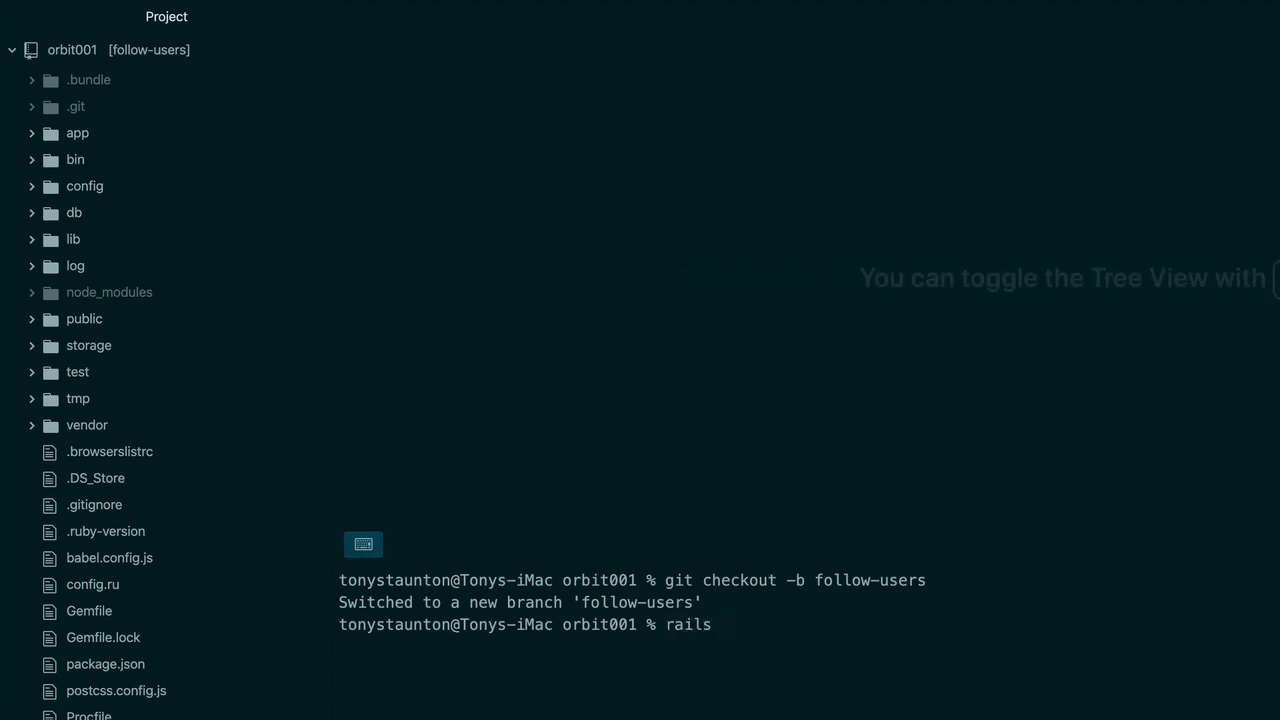
pyautogui.write('generate')
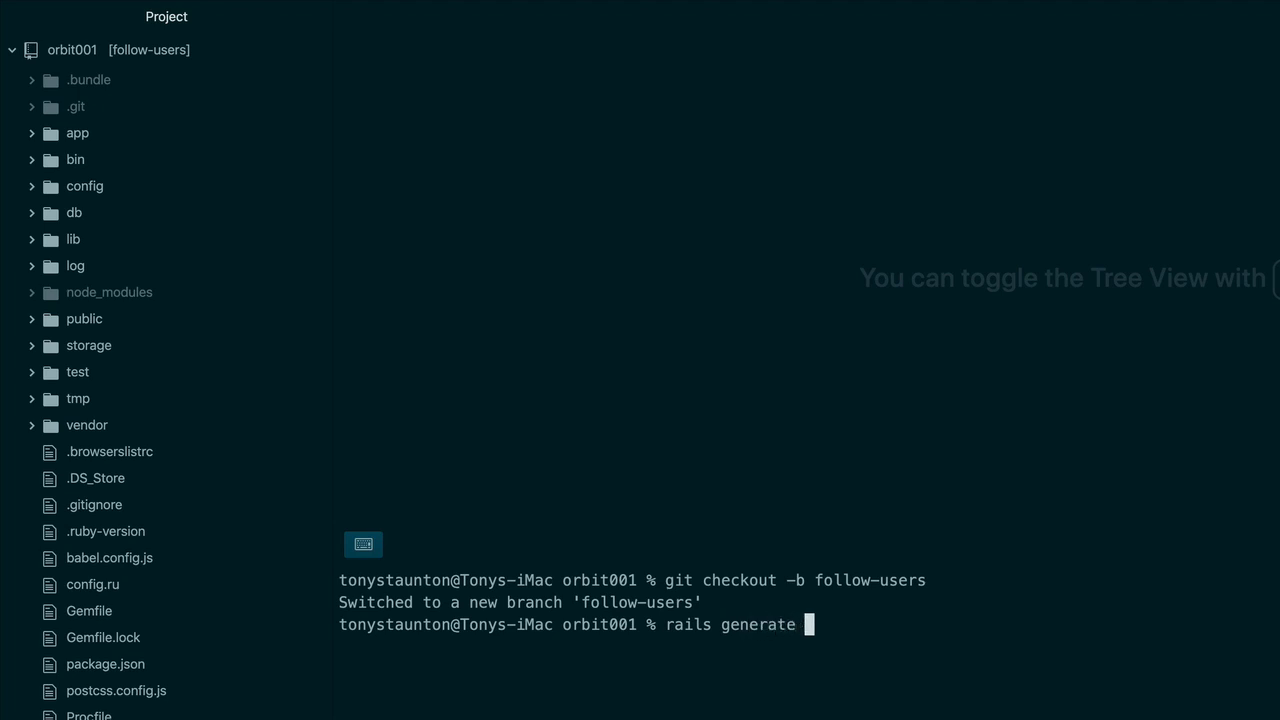
pyautogui.write('model')
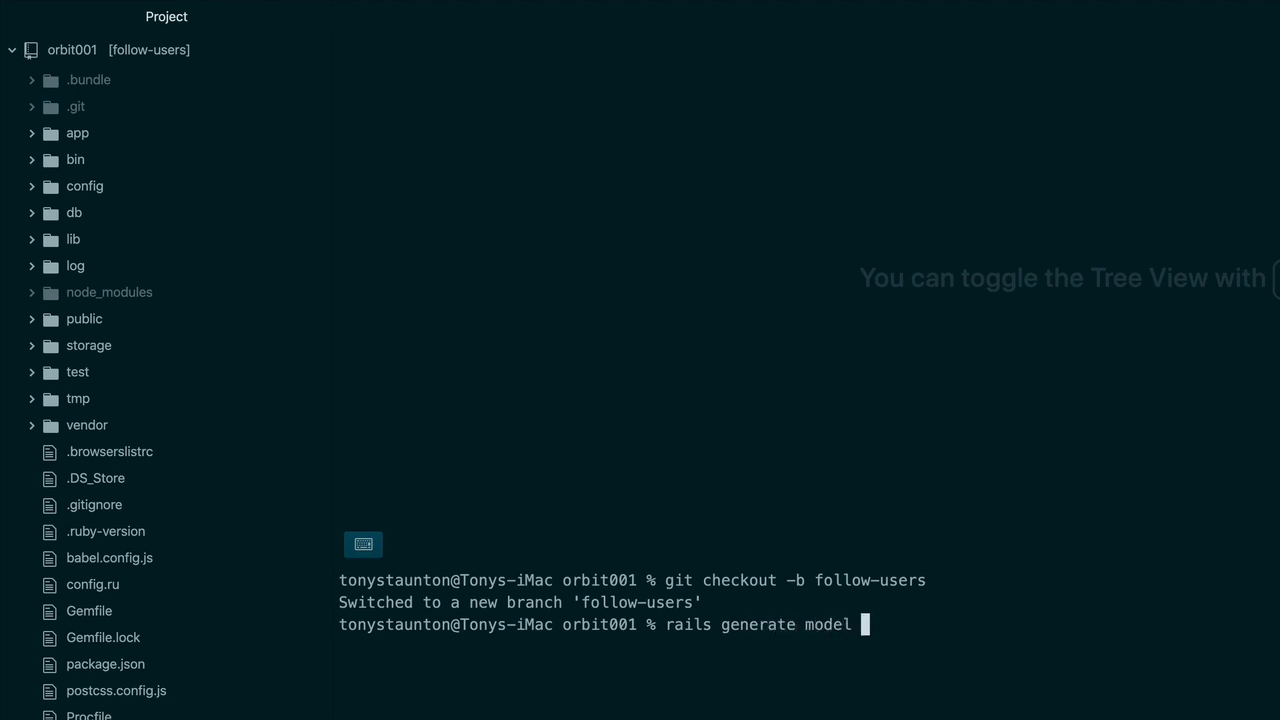
pyautogui.write('Relations')
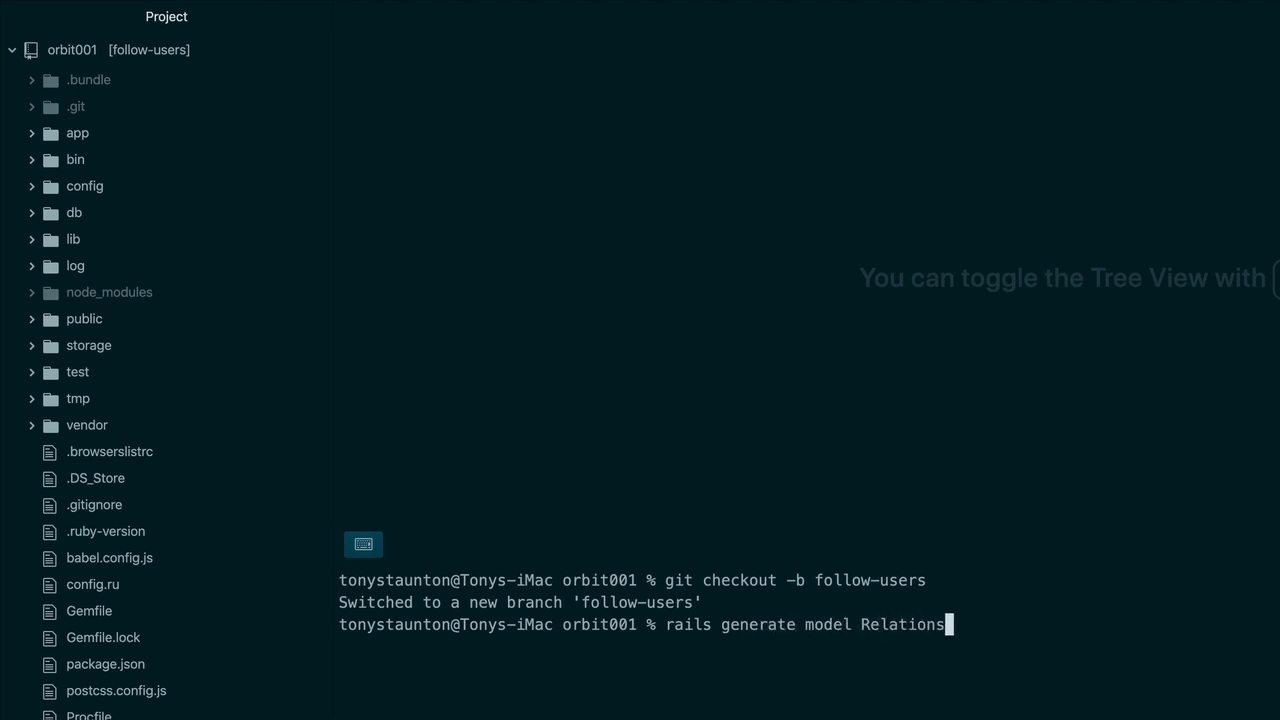
pyautogui.write('hip')
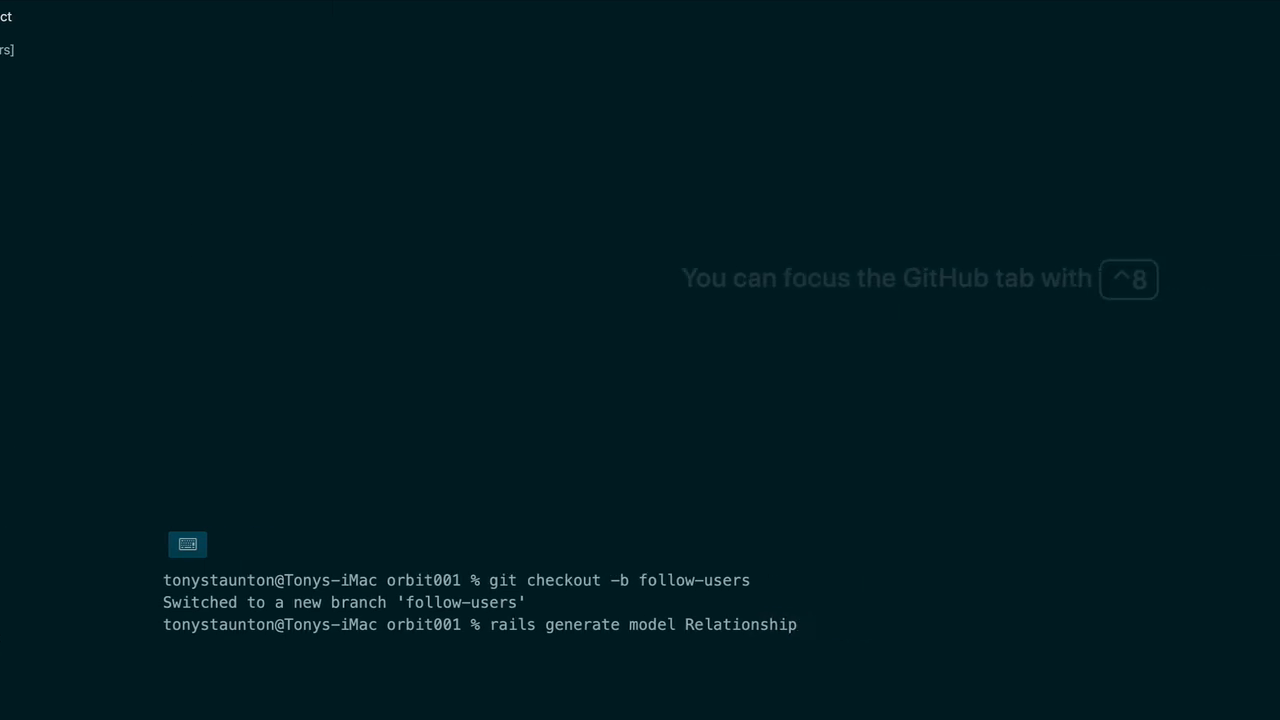
pyautogui.write('fo')
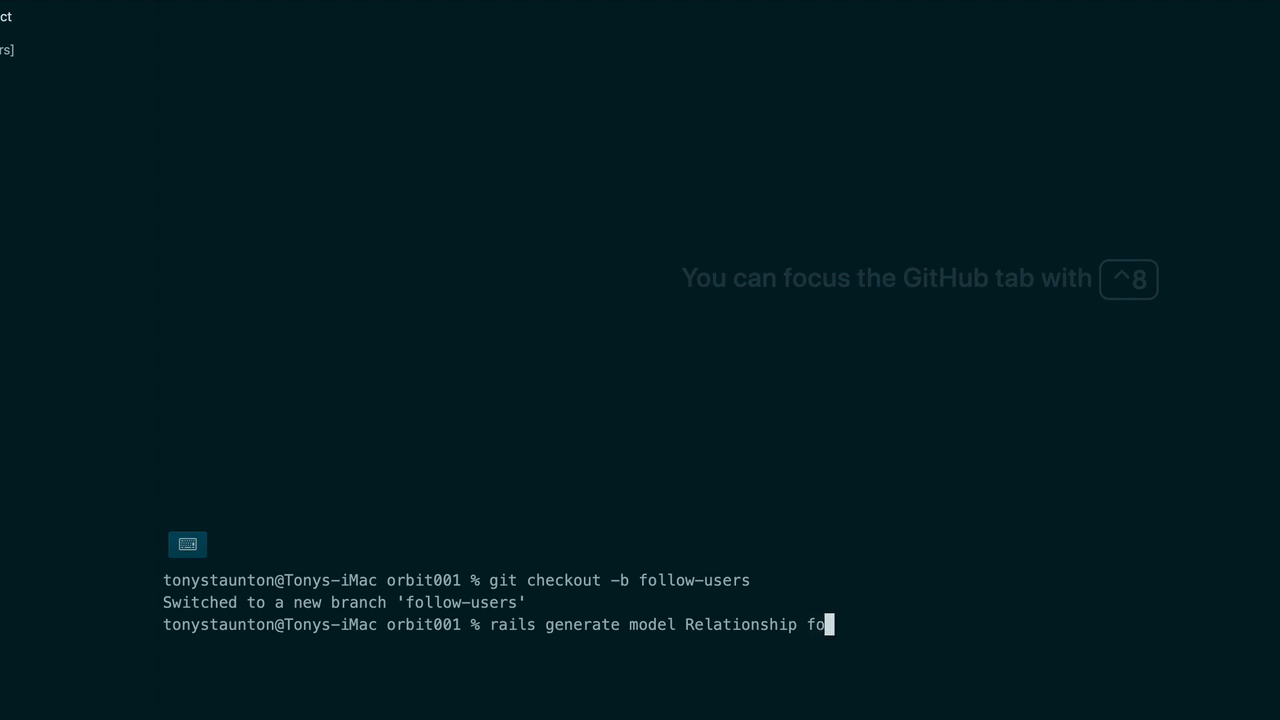
pyautogui.write('llower')
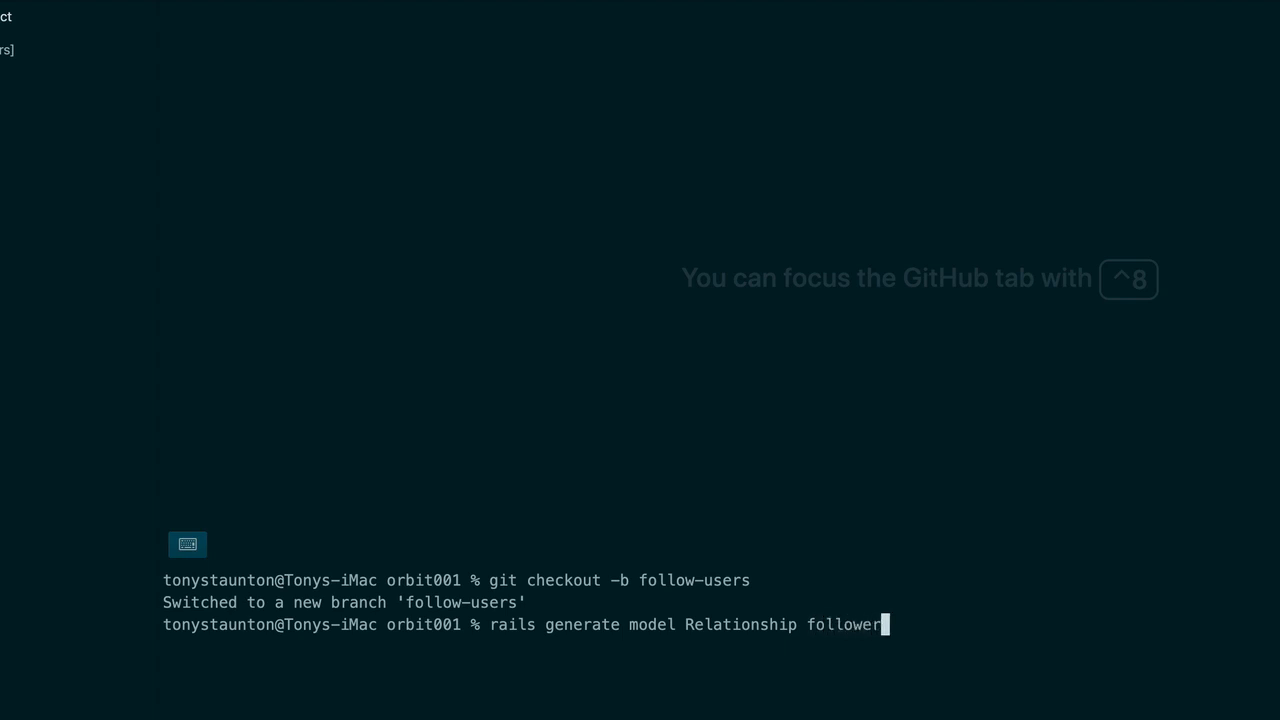
pyautogui.write('_id:in')
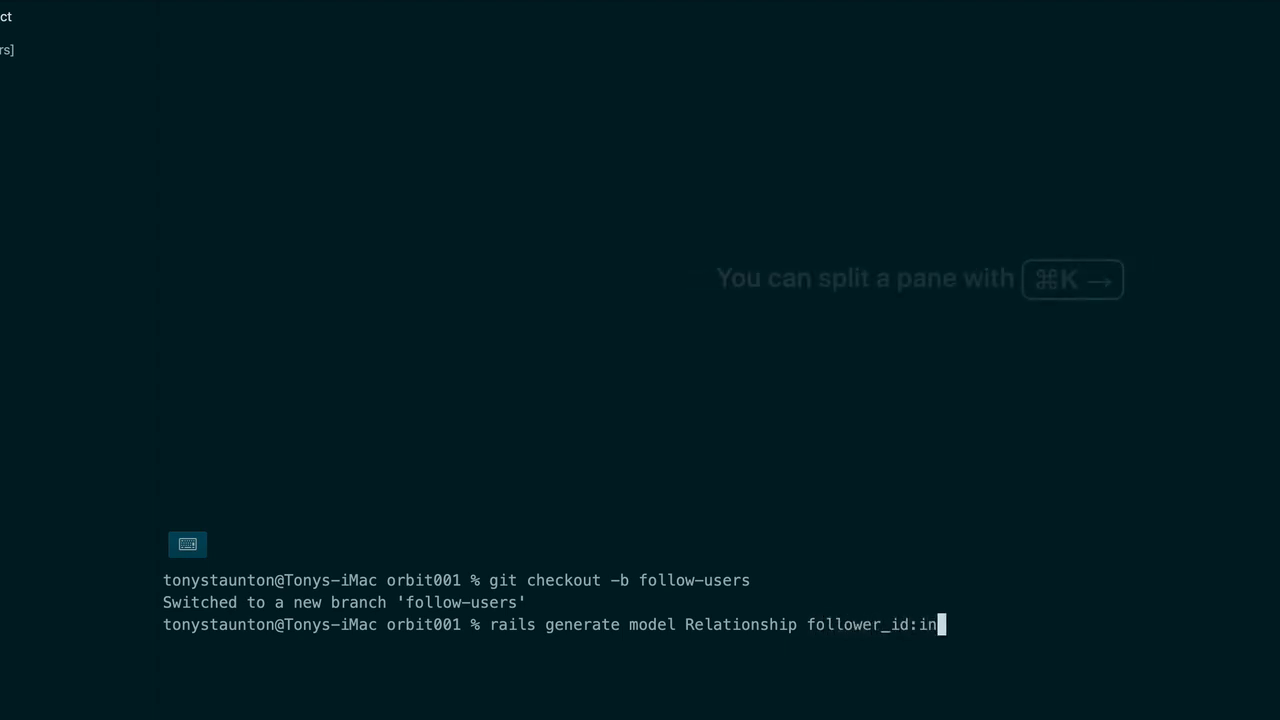
pyautogui.write('teger')
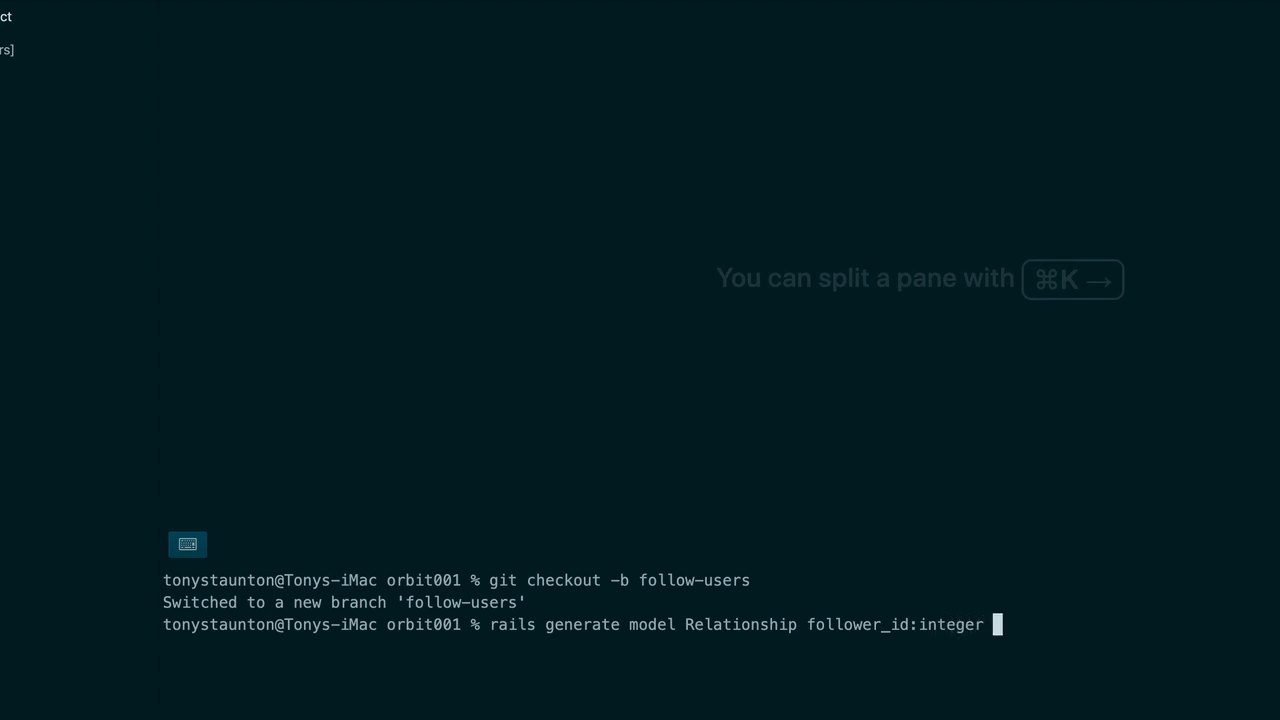
pyautogui.write('follow')
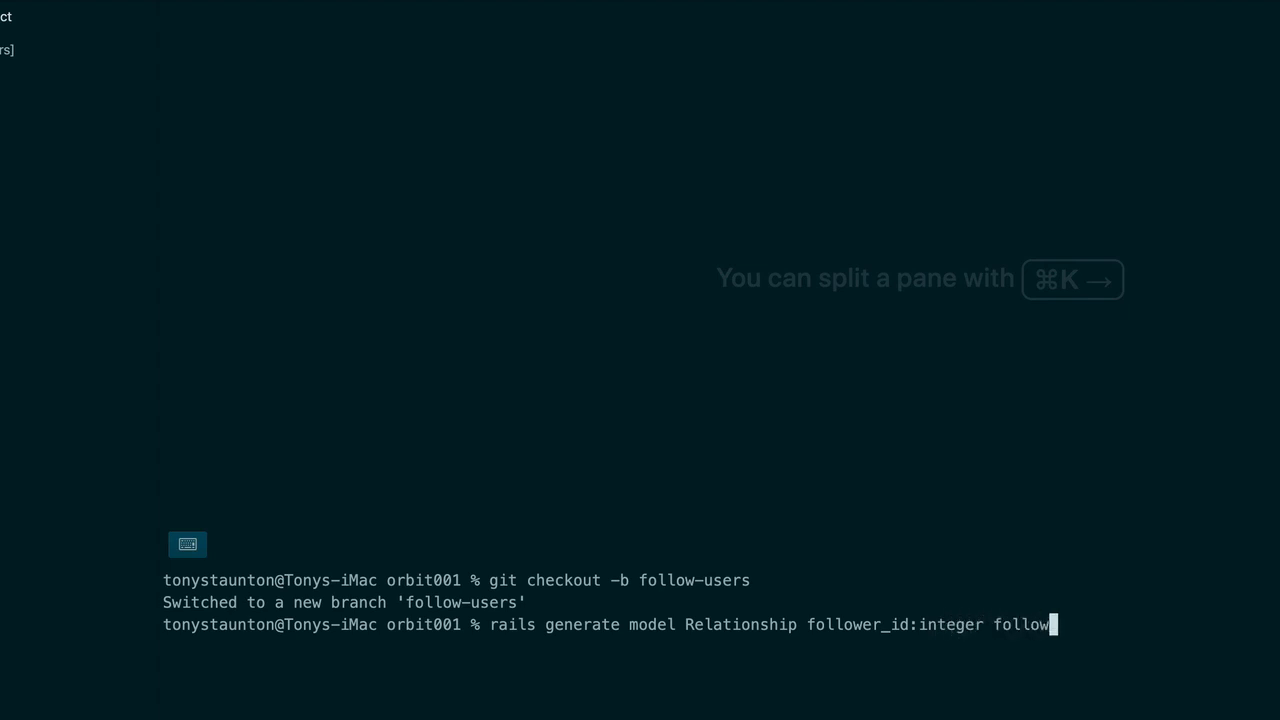
pyautogui.write('ed_id')
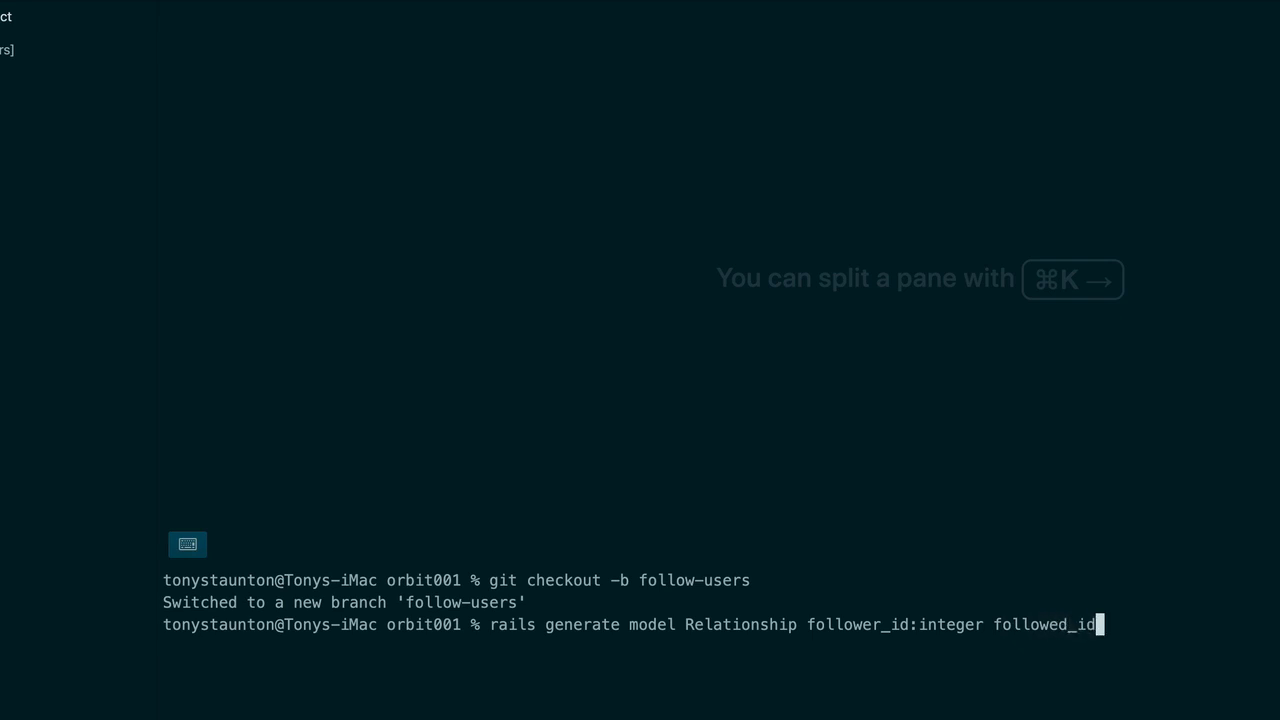
pyautogui.write(':int')
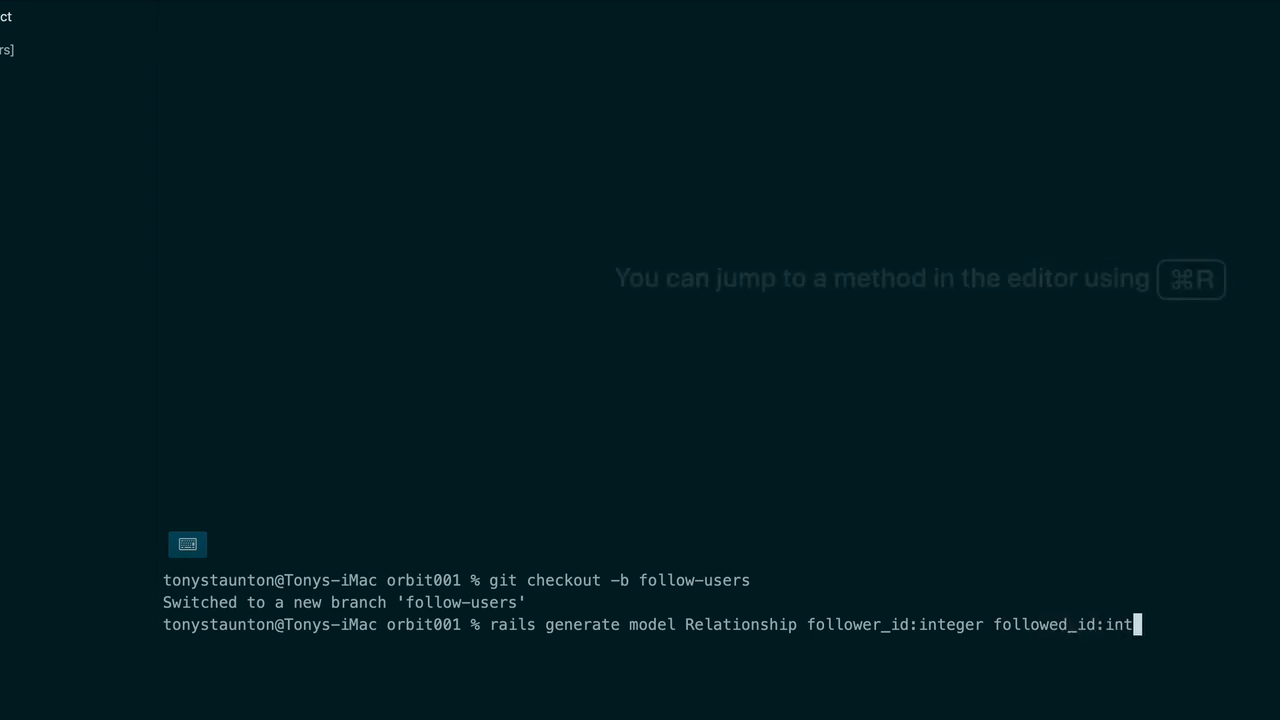
pyautogui.write('eger')
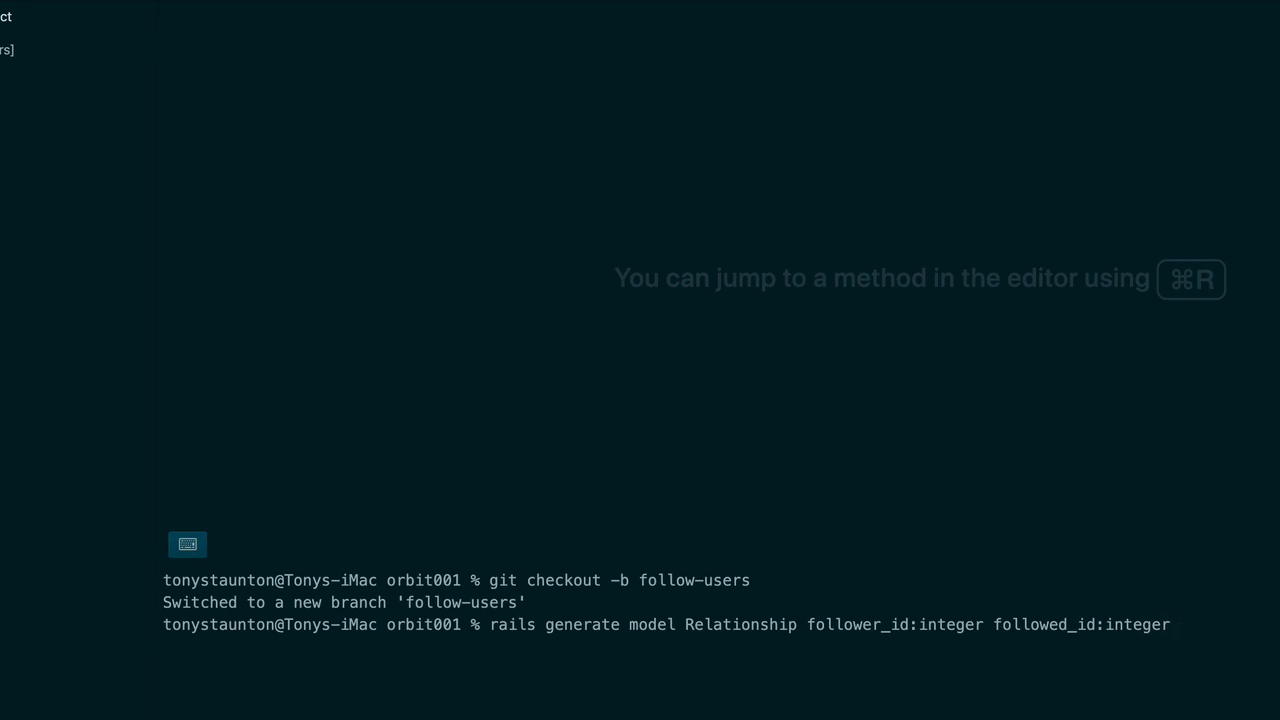
pyautogui.press('Return')
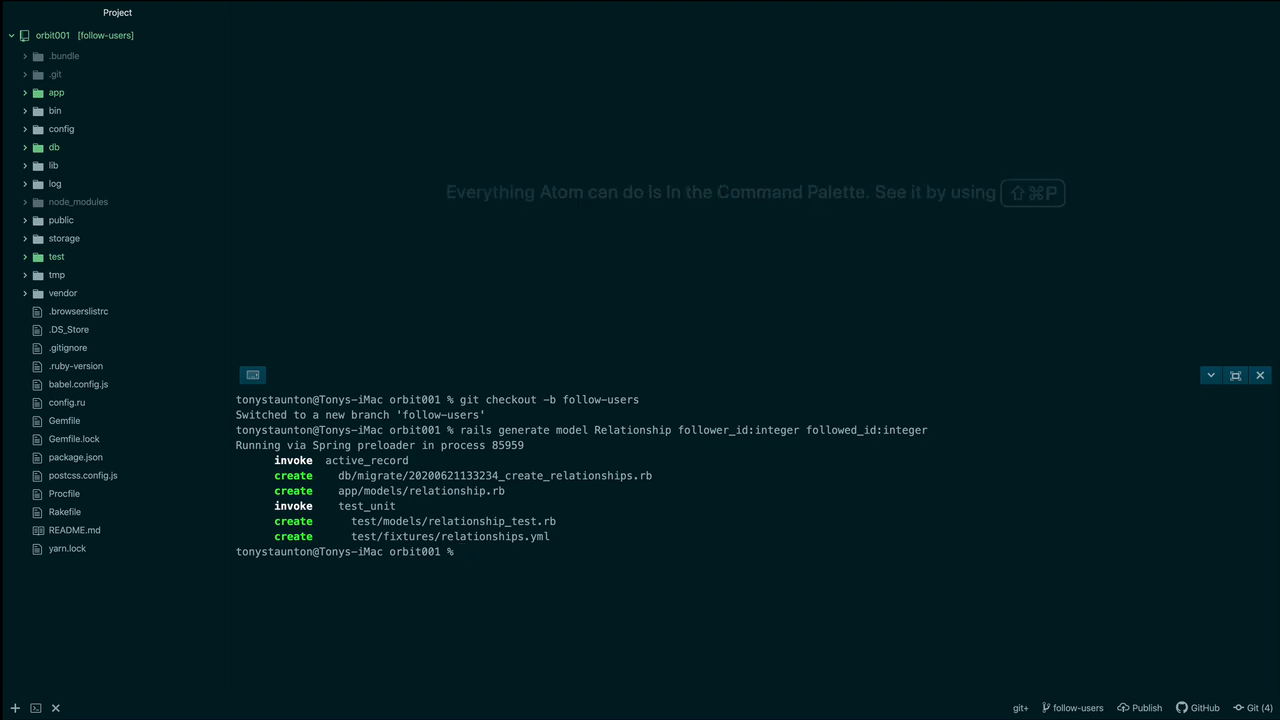
pyautogui.moveTo(540, 446)
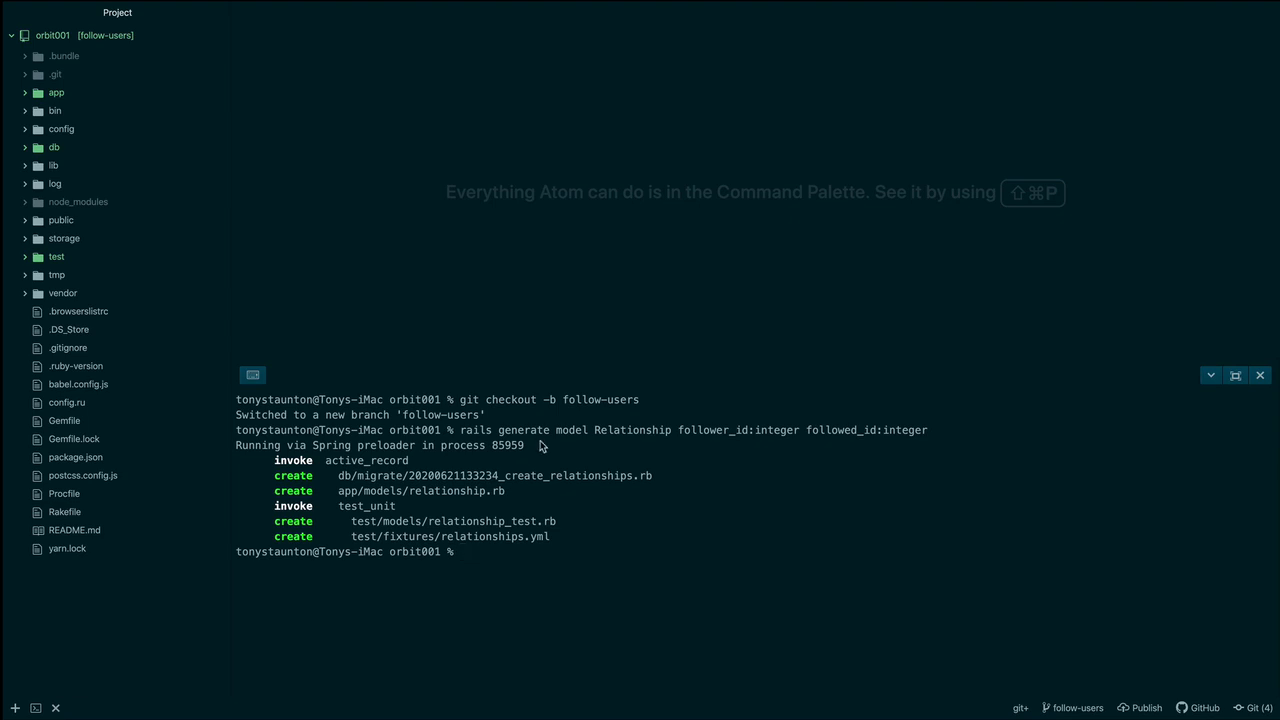
pyautogui.moveTo(172, 371)
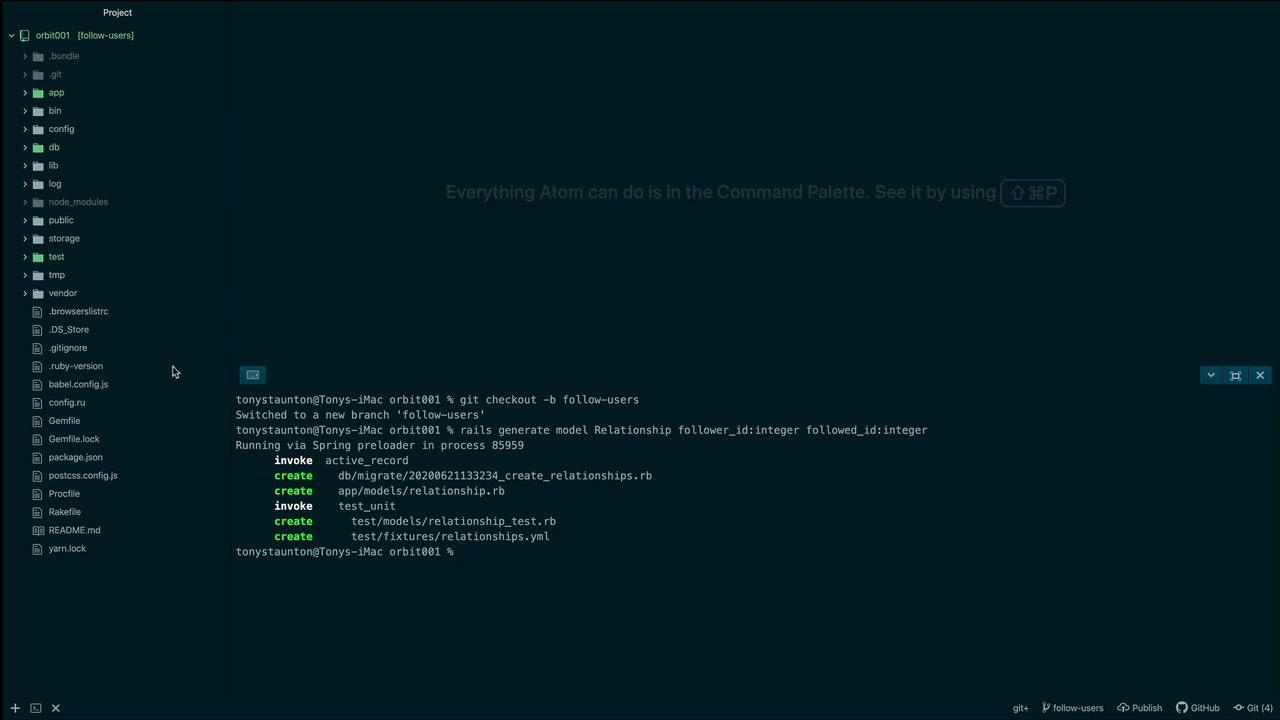
# - Expand db/migrate and open the create_relationships migration file
pyautogui.click(54, 147)
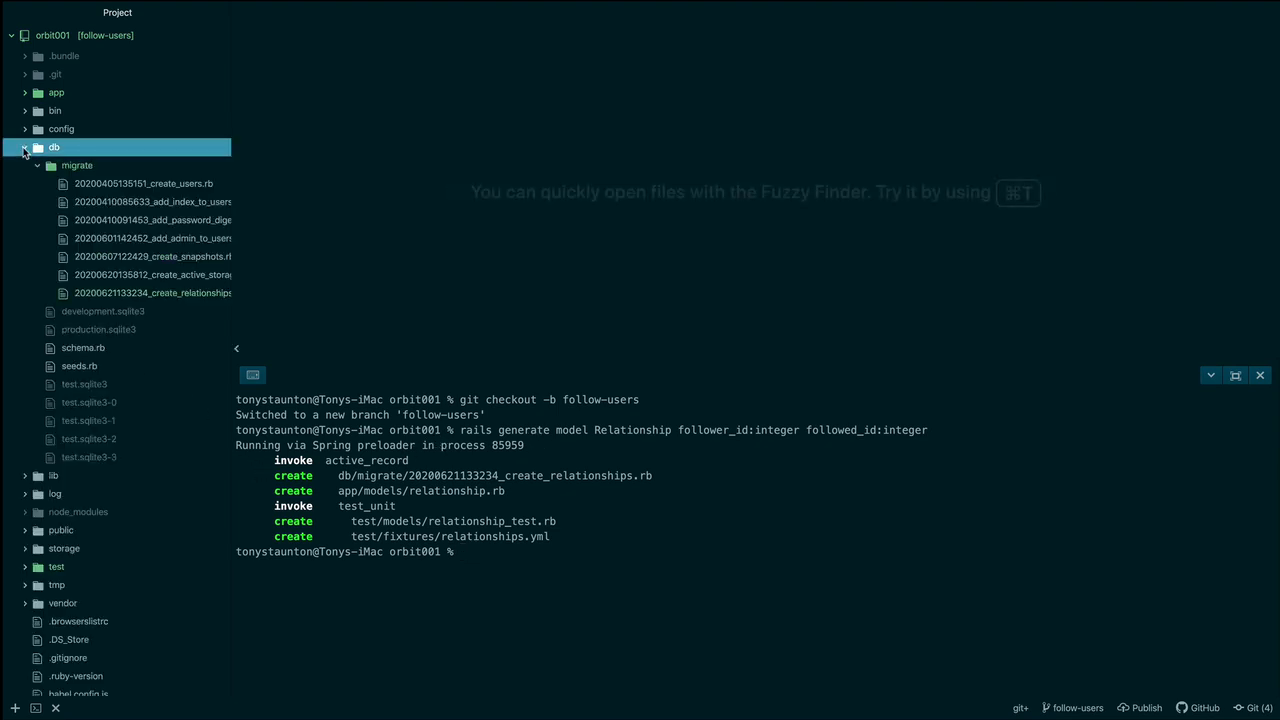
pyautogui.click(152, 293)
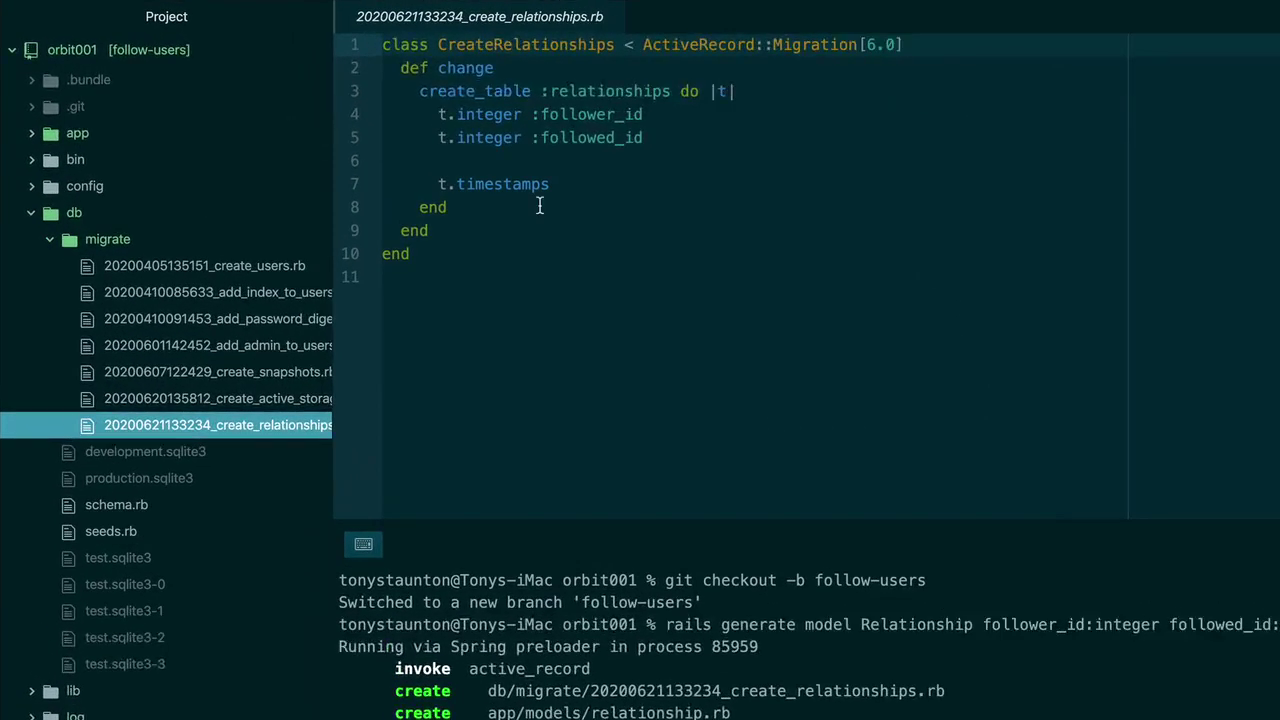
pyautogui.moveTo(506, 203)
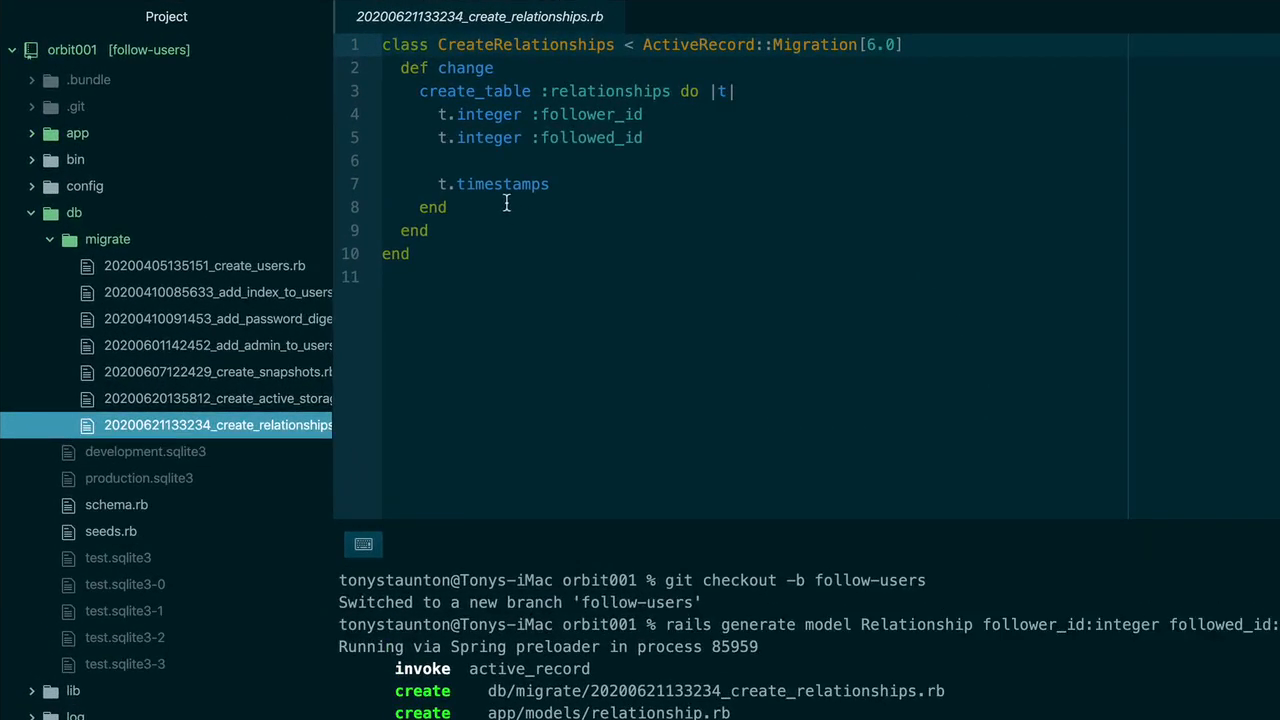
# - Add an index on follower_id to the relationships table after create_table
pyautogui.click(448, 207)
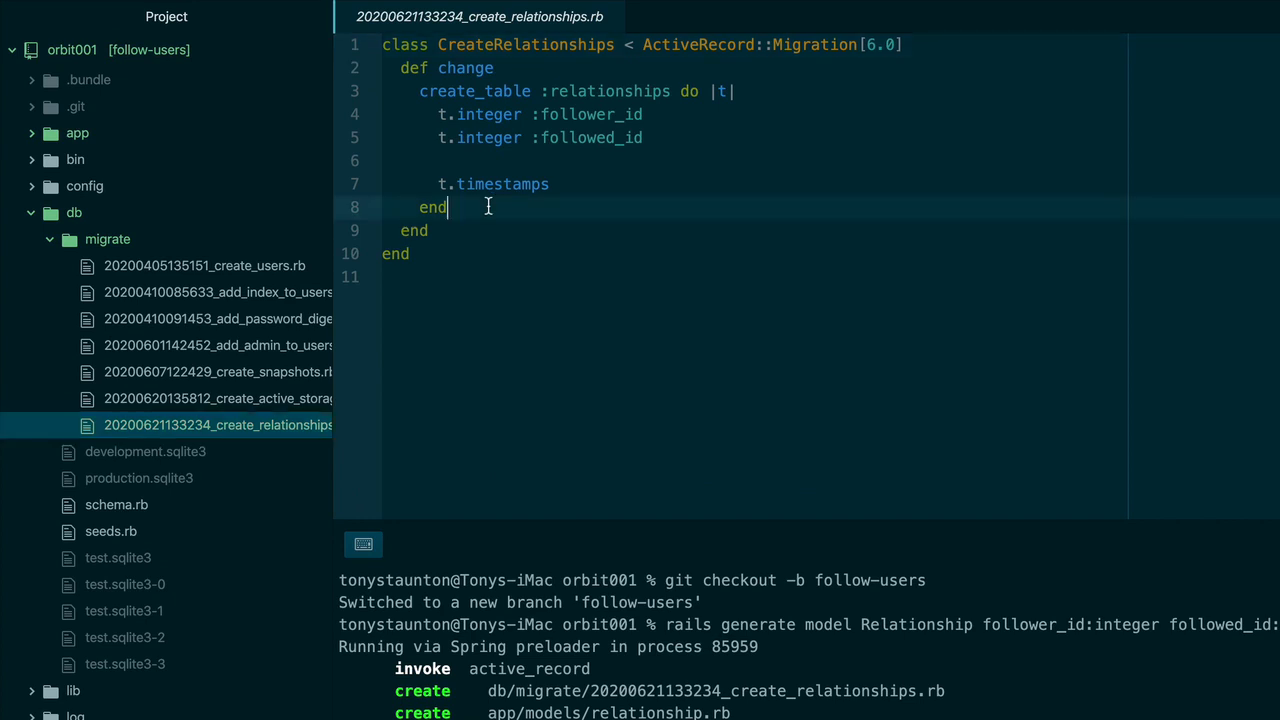
pyautogui.write('a')
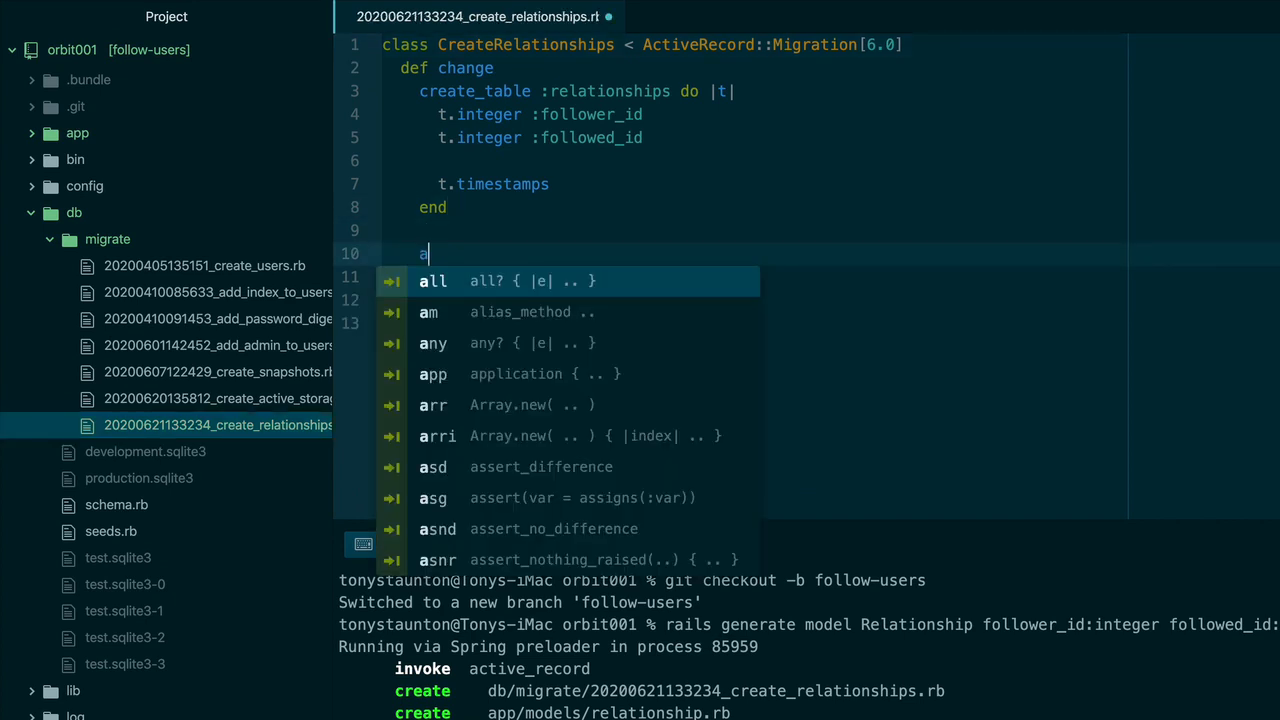
pyautogui.write('dd_index')
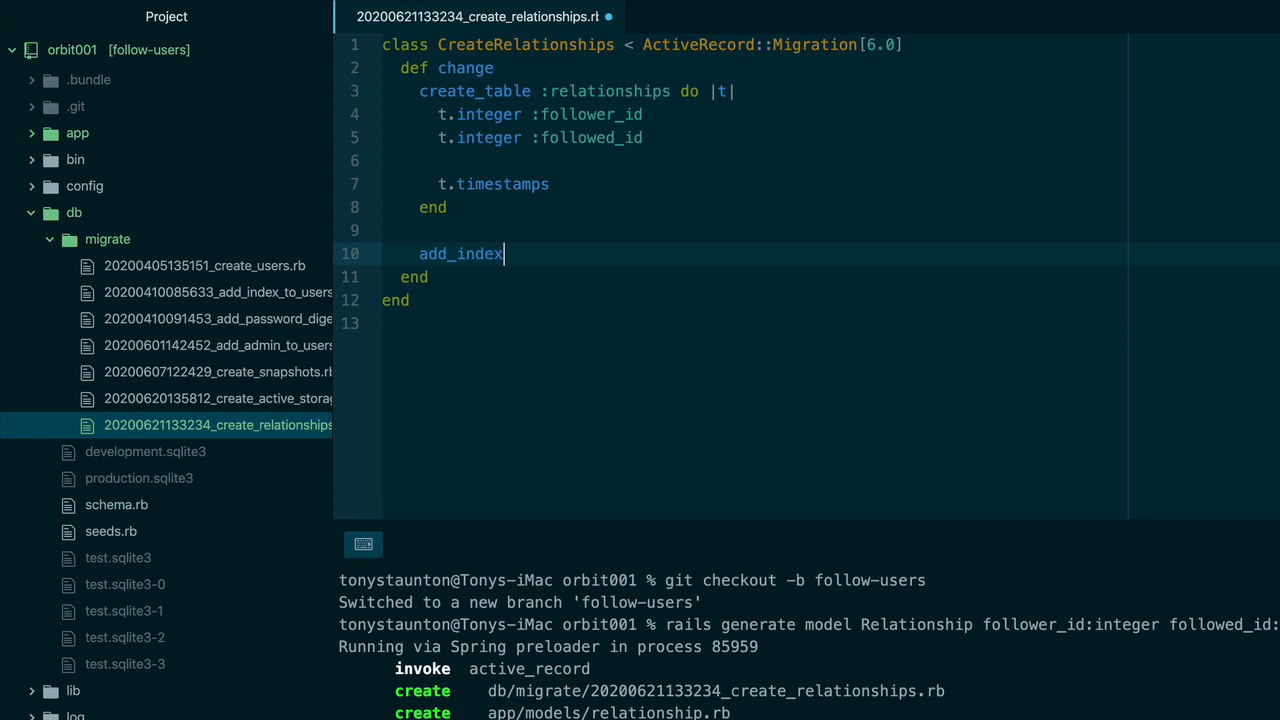
pyautogui.write(':')
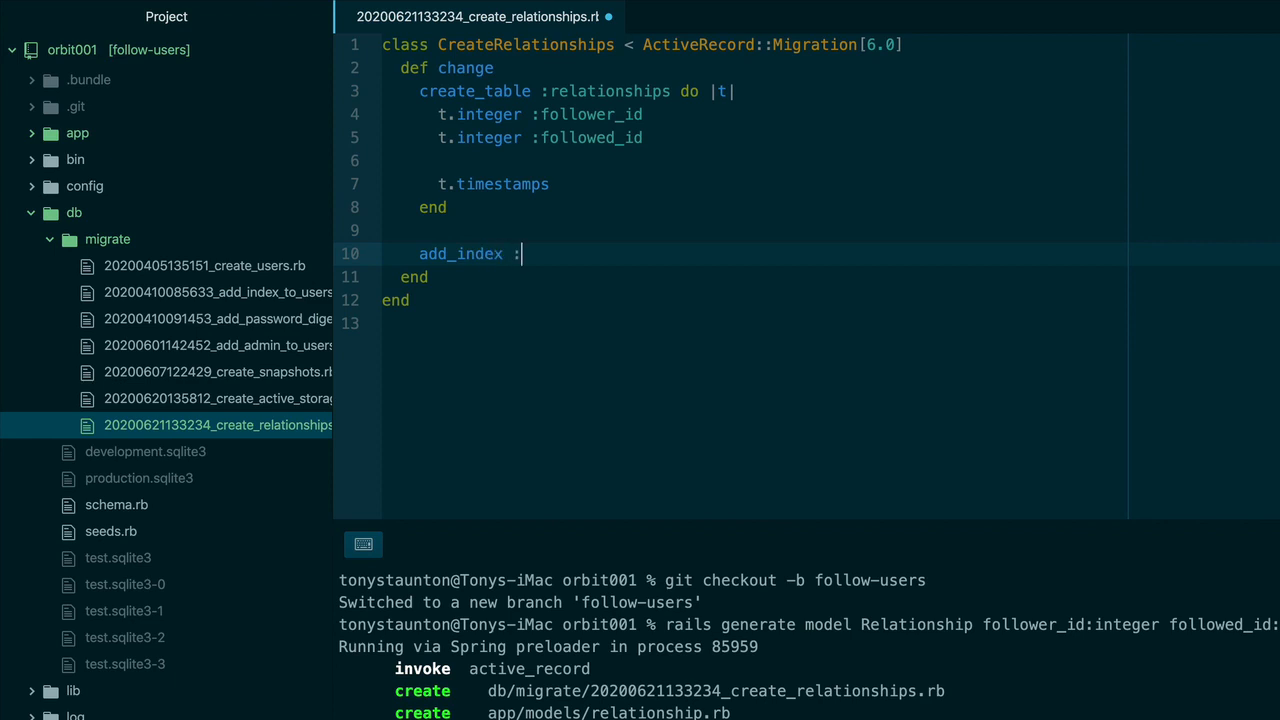
pyautogui.write('relationships')
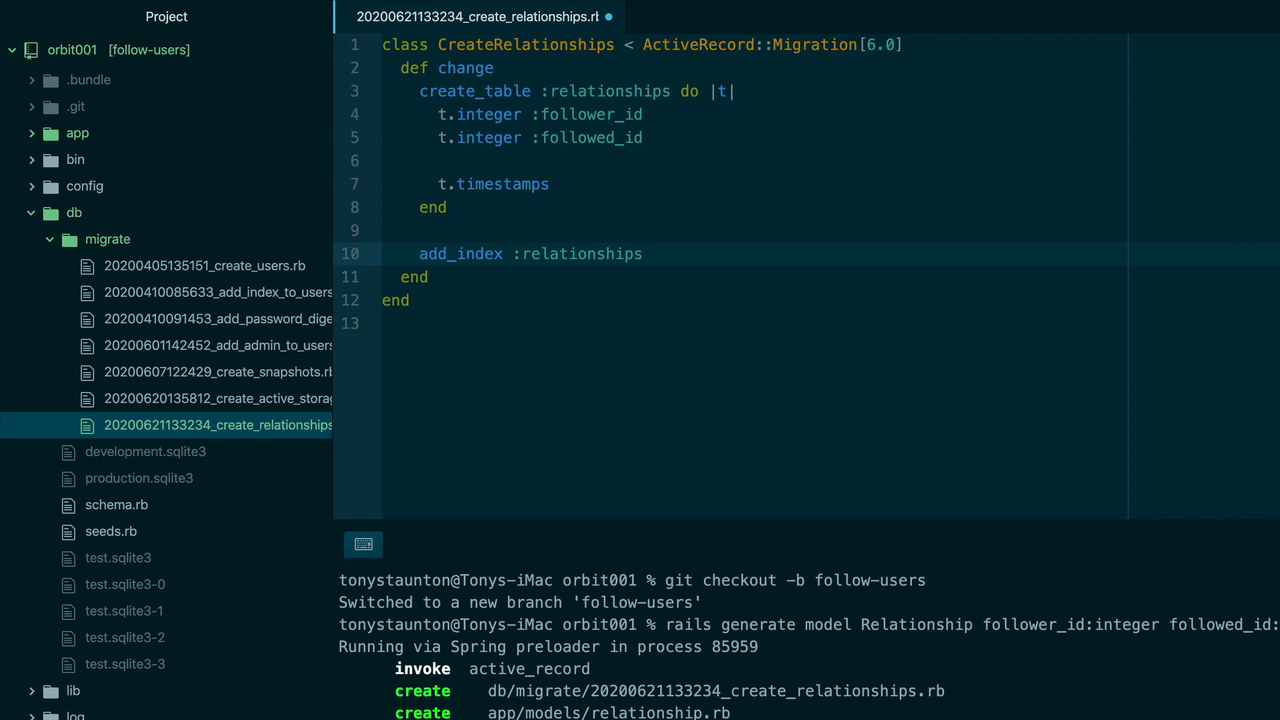
pyautogui.write(',')
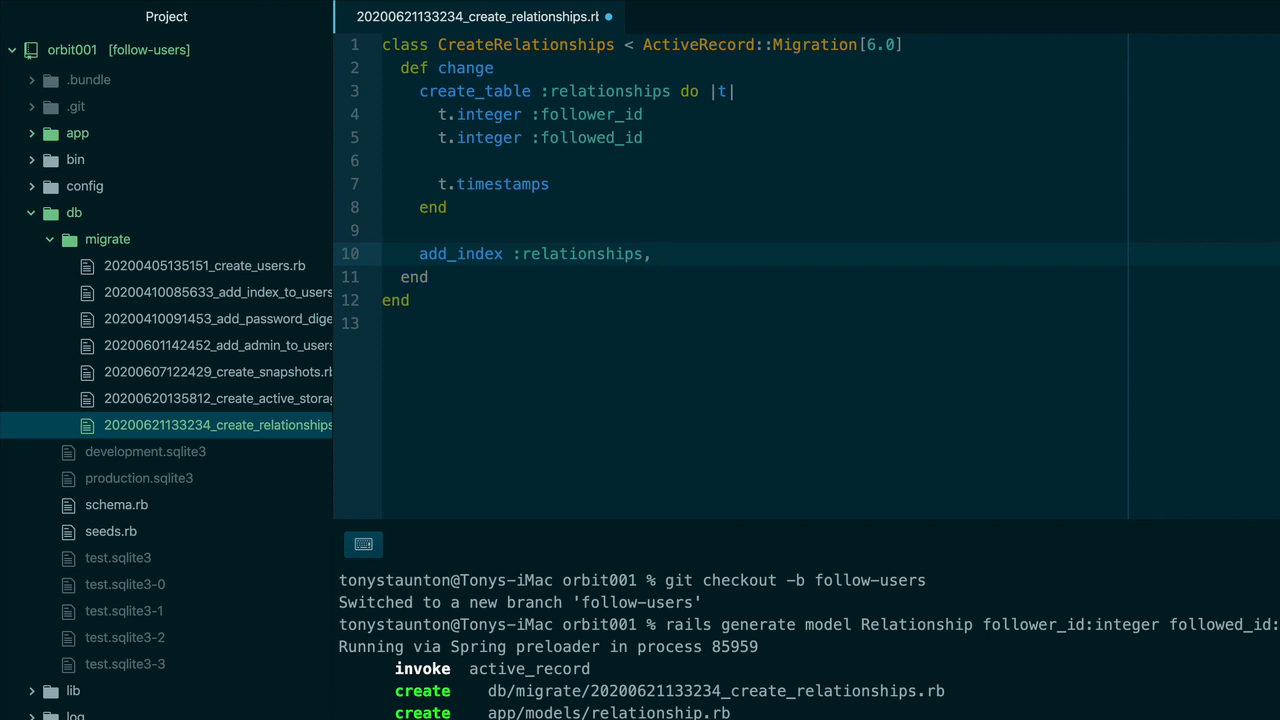
pyautogui.write(':')
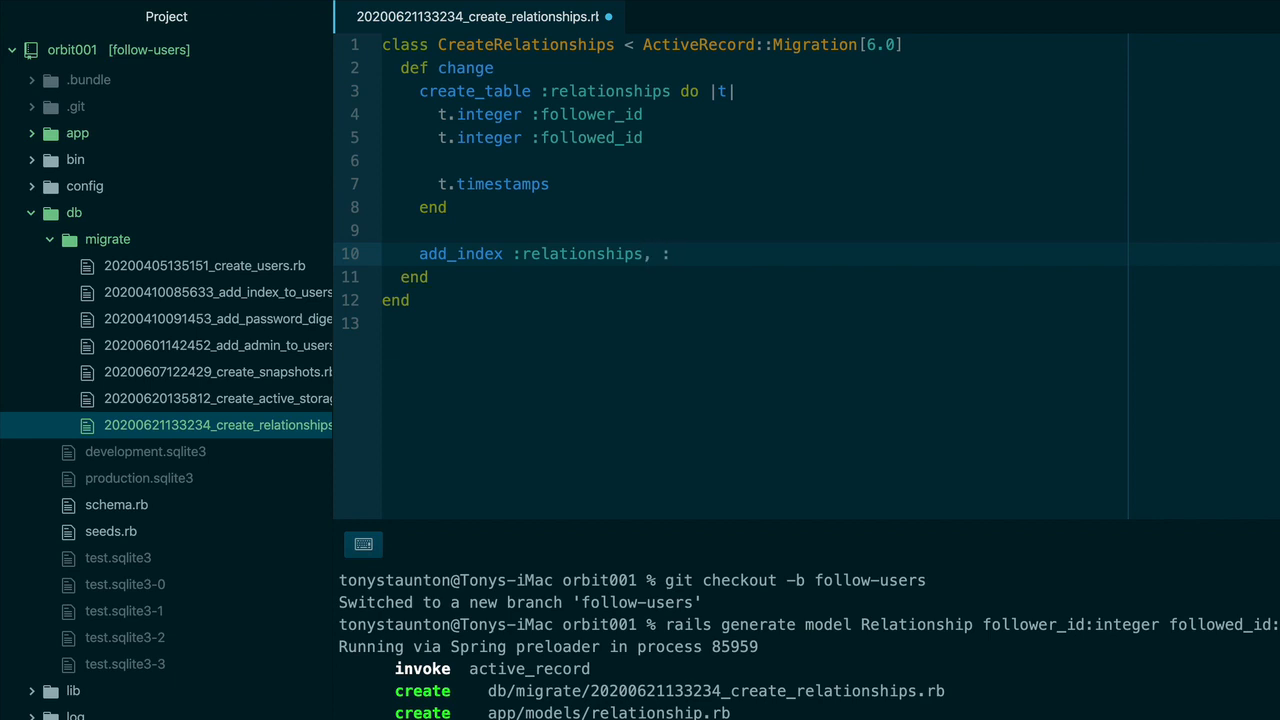
pyautogui.write(':follower_id')
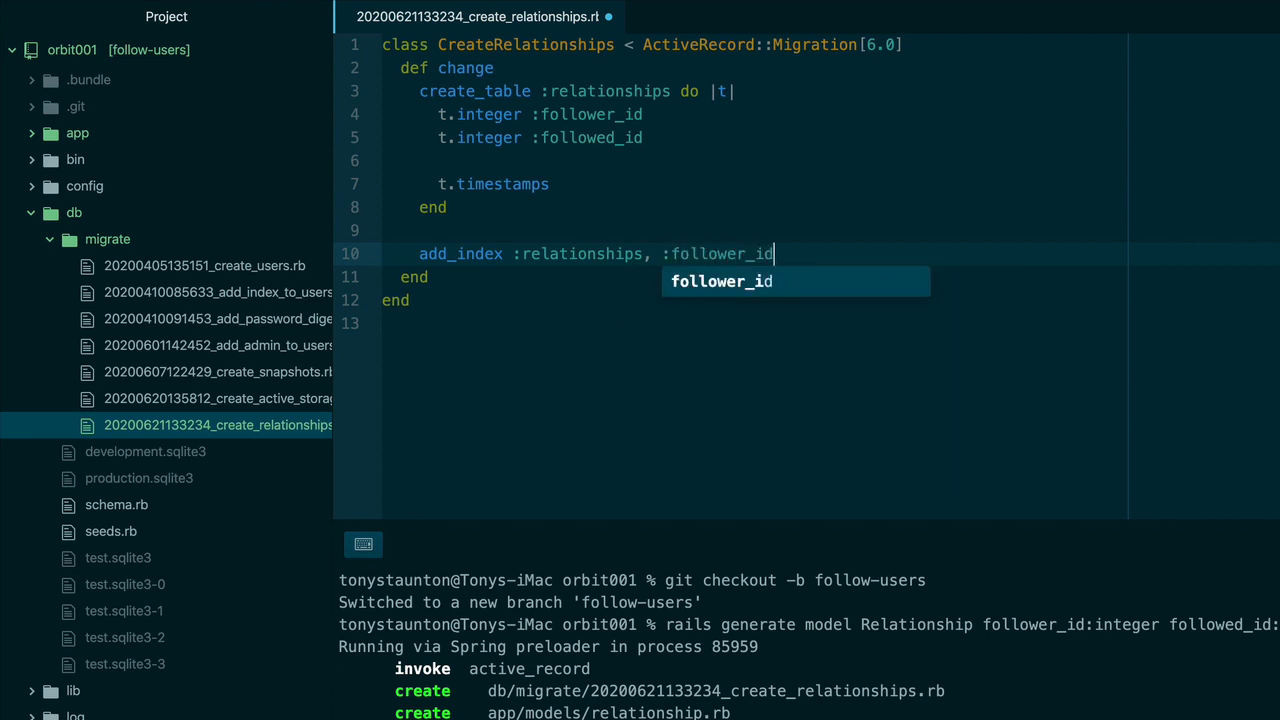
pyautogui.press('Return')
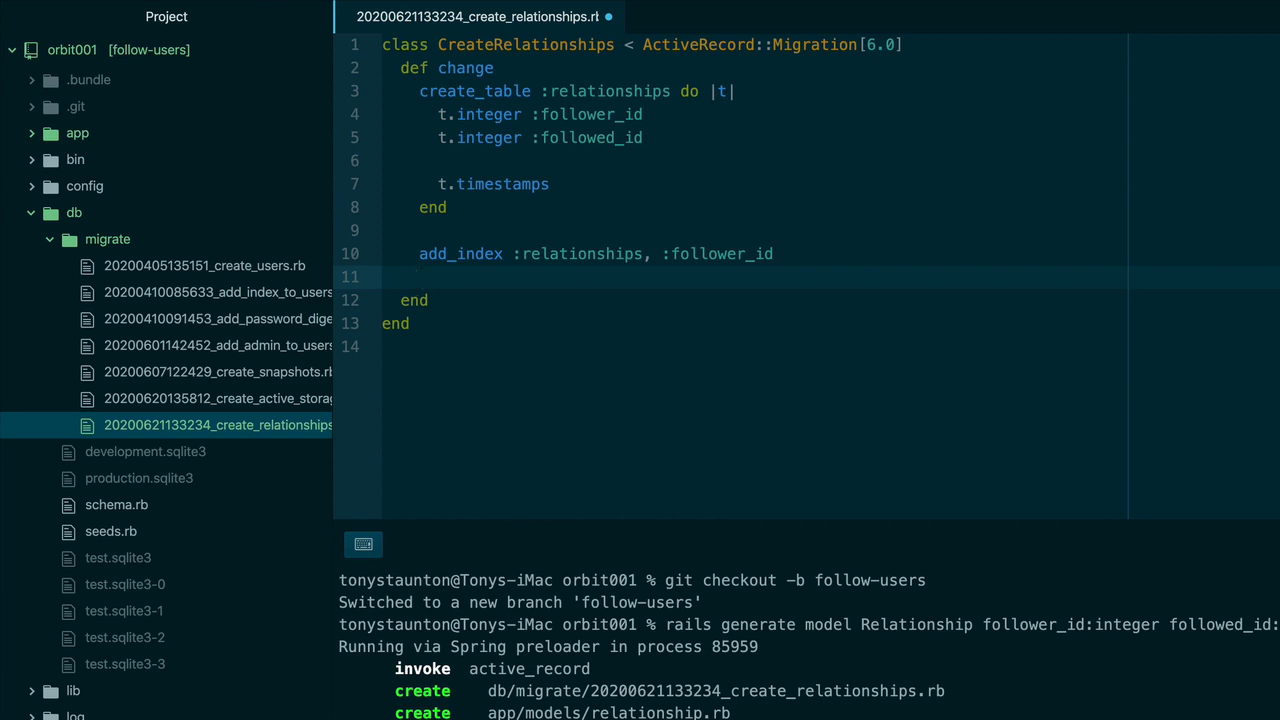
# - Add a second line: add_index :relationships, followed_id
pyautogui.write('add_index')
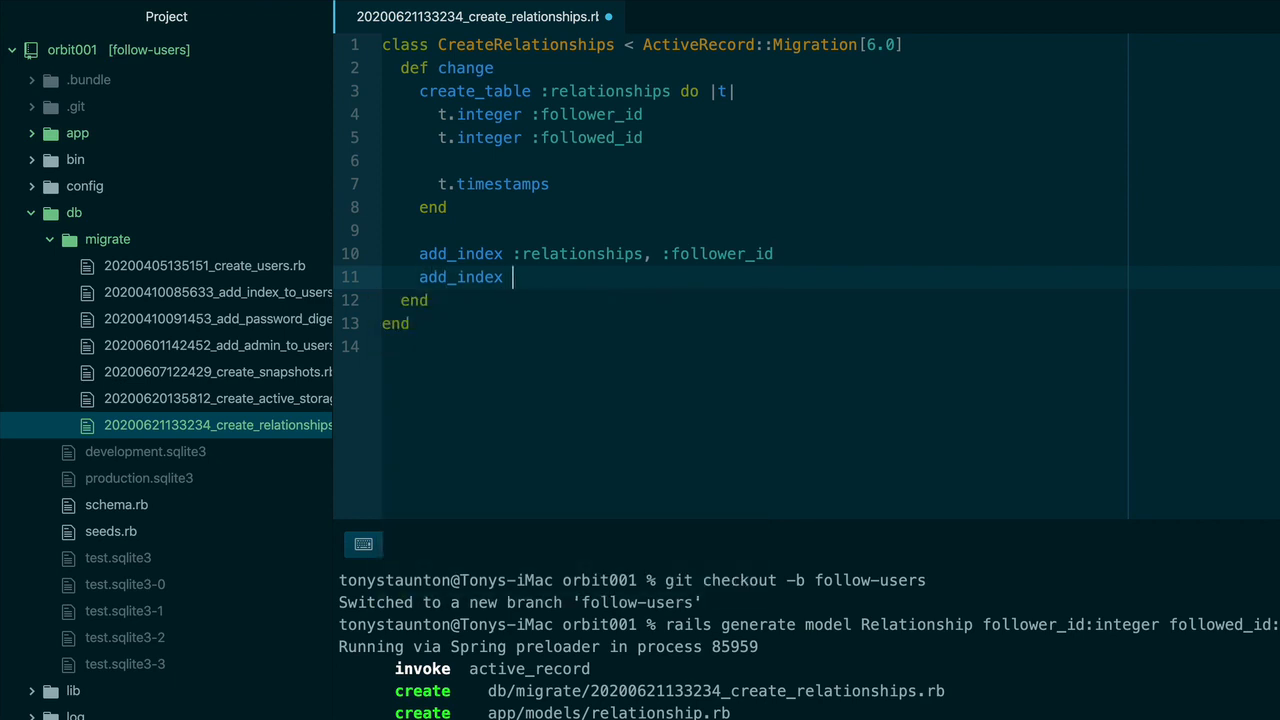
pyautogui.write(':')
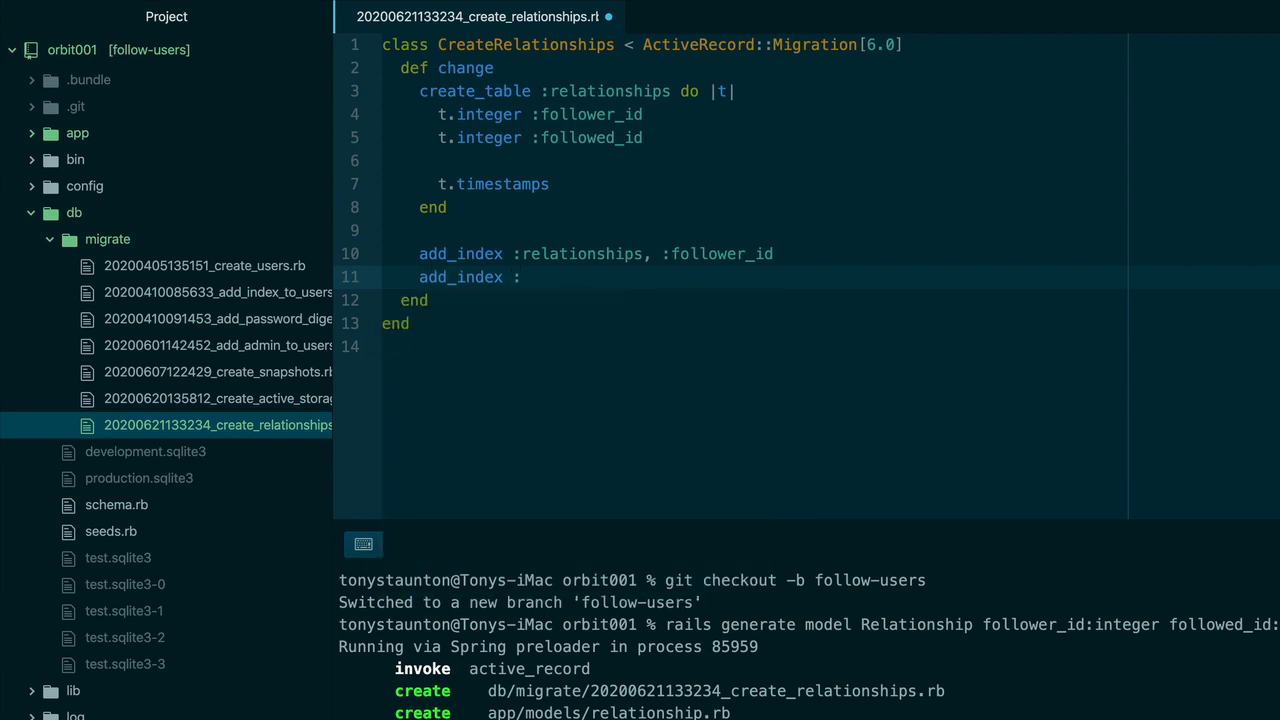
pyautogui.write('relationships')
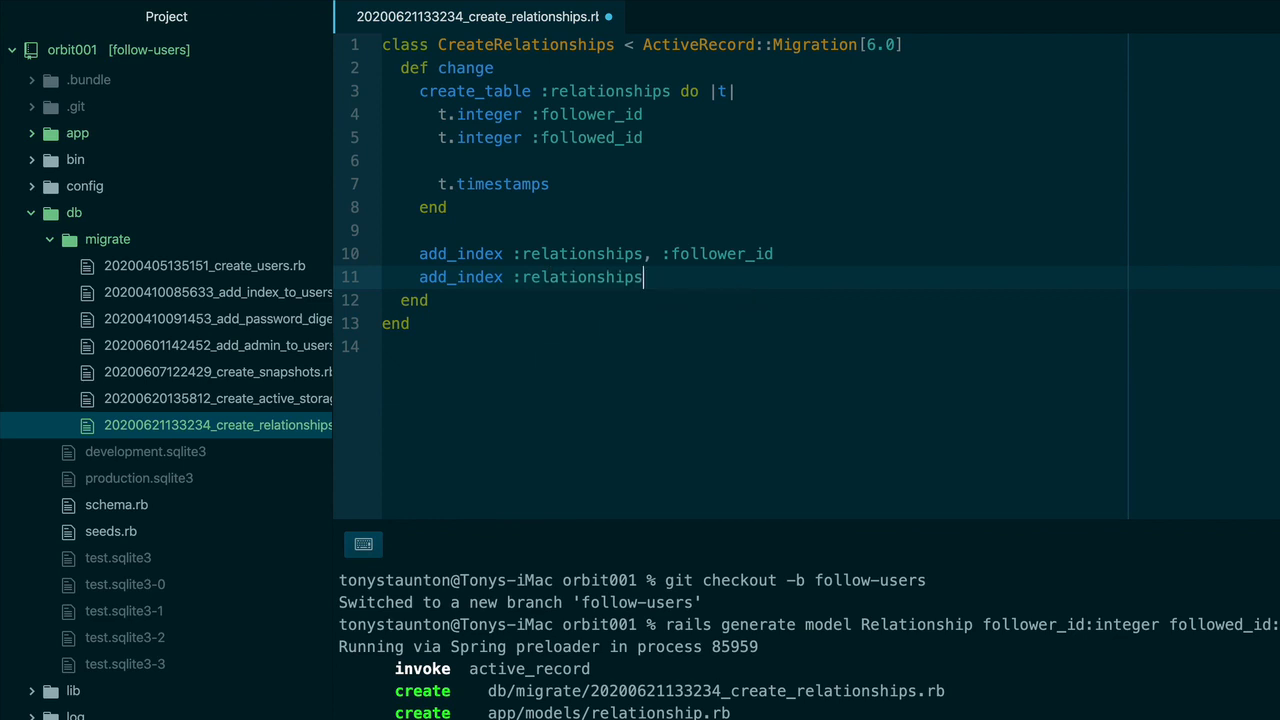
pyautogui.write(',')
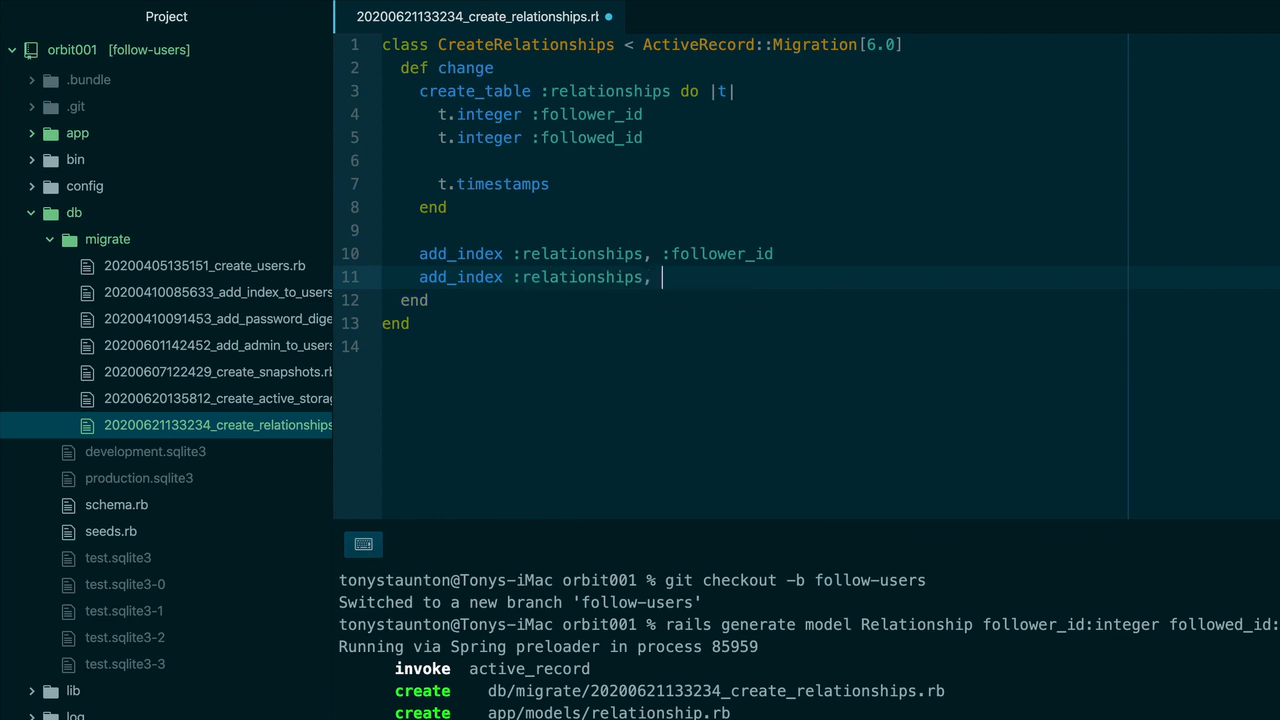
pyautogui.write('followed_id')
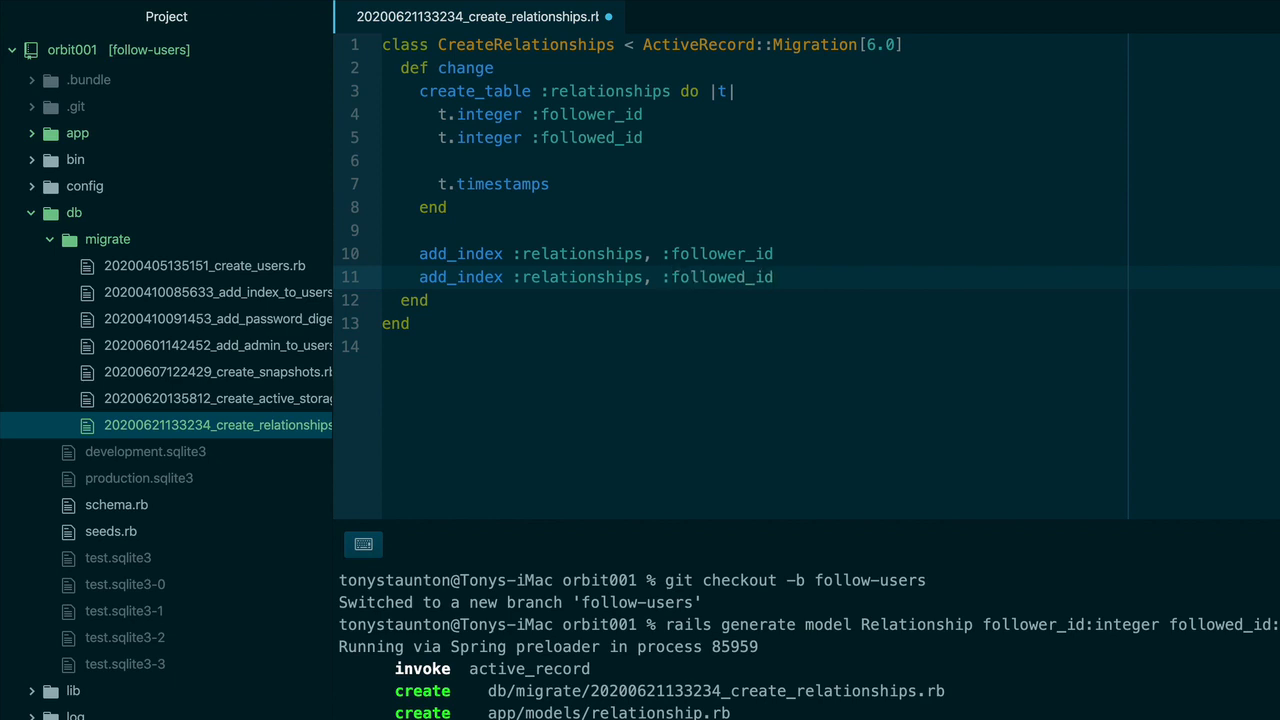
# - Add a unique index on [:follower_id, :followed_id] to relationships and save the migration
pyautogui.press('Return')
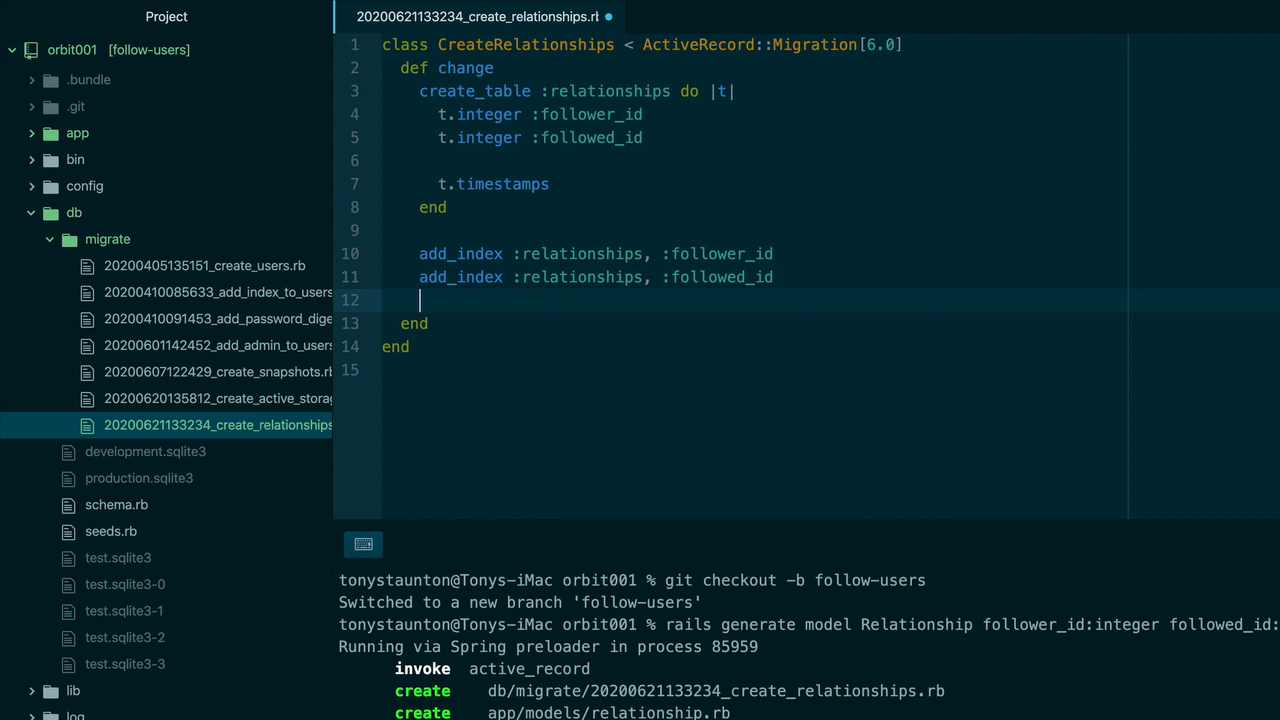
pyautogui.write('add_index')
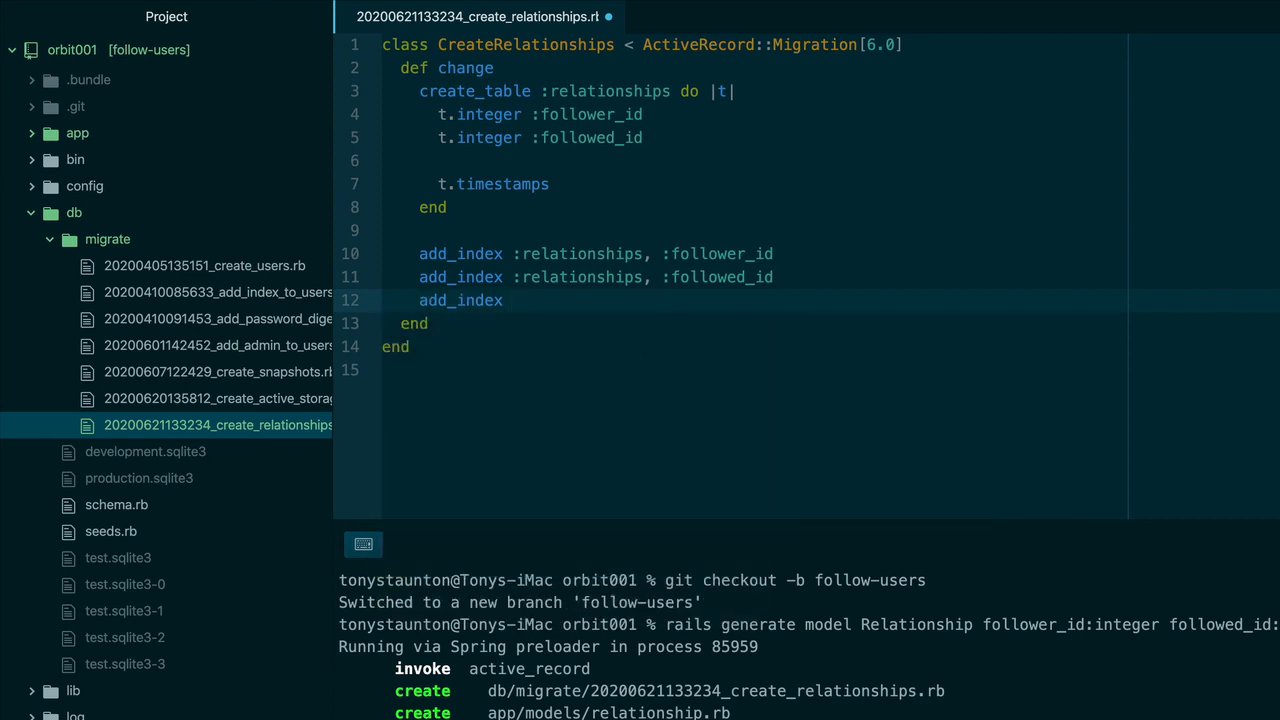
pyautogui.write(':relationships,')
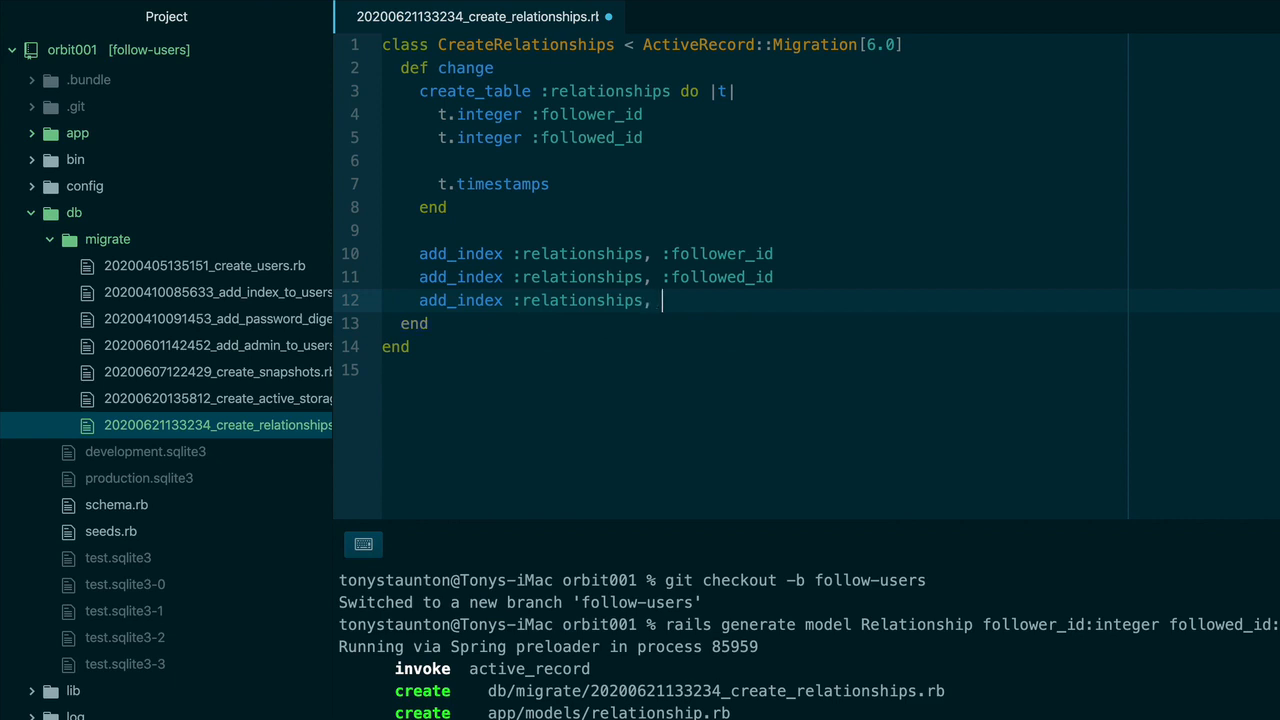
pyautogui.write('[:]')
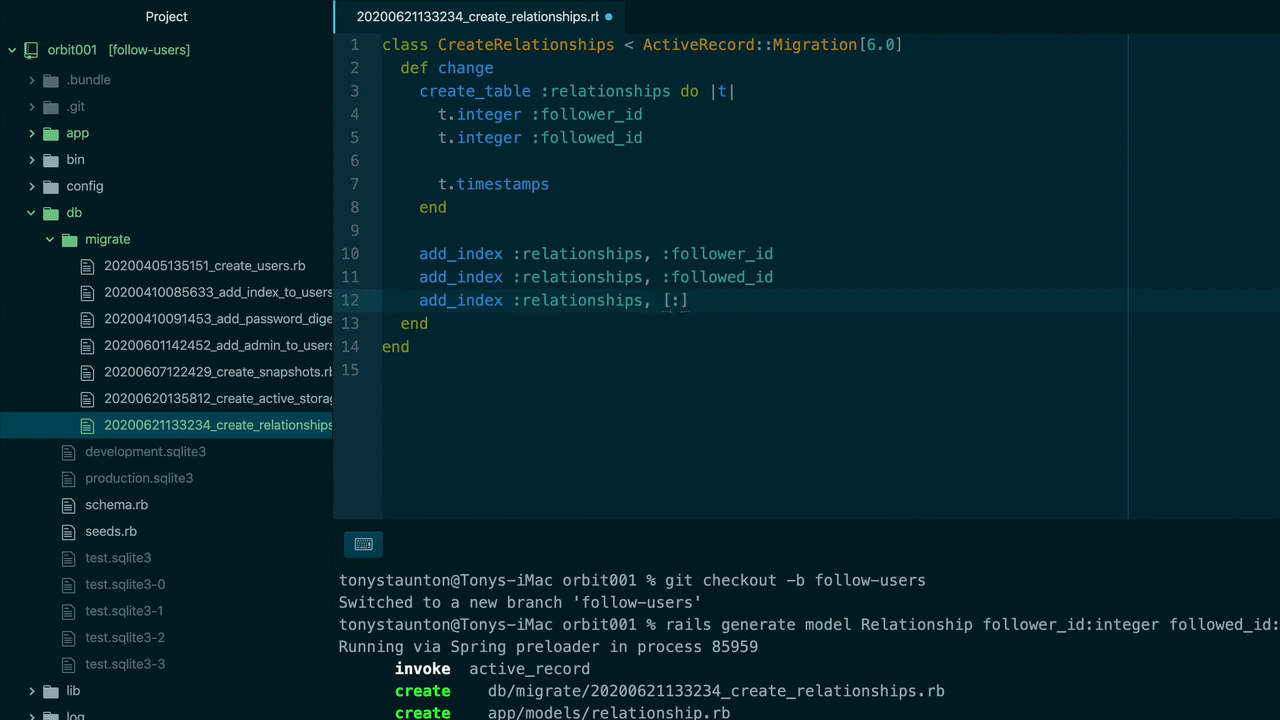
pyautogui.write('fo')
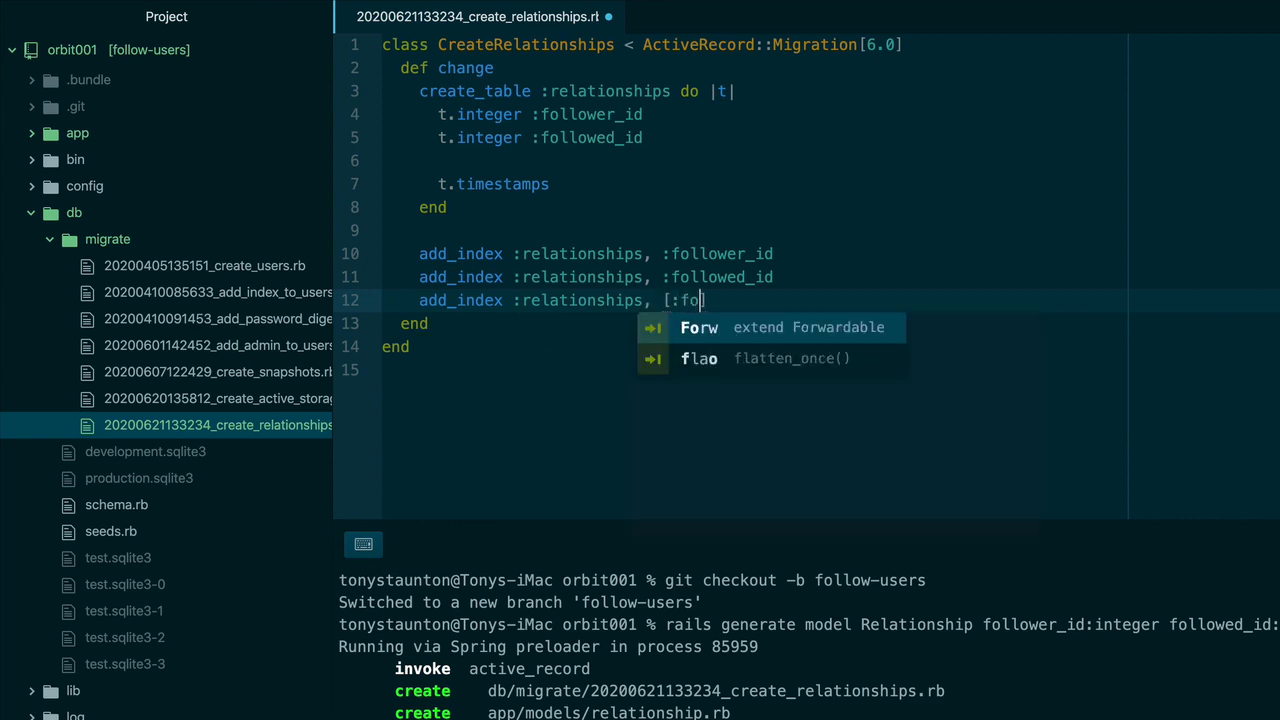
pyautogui.write('llower_id, :followed_id')
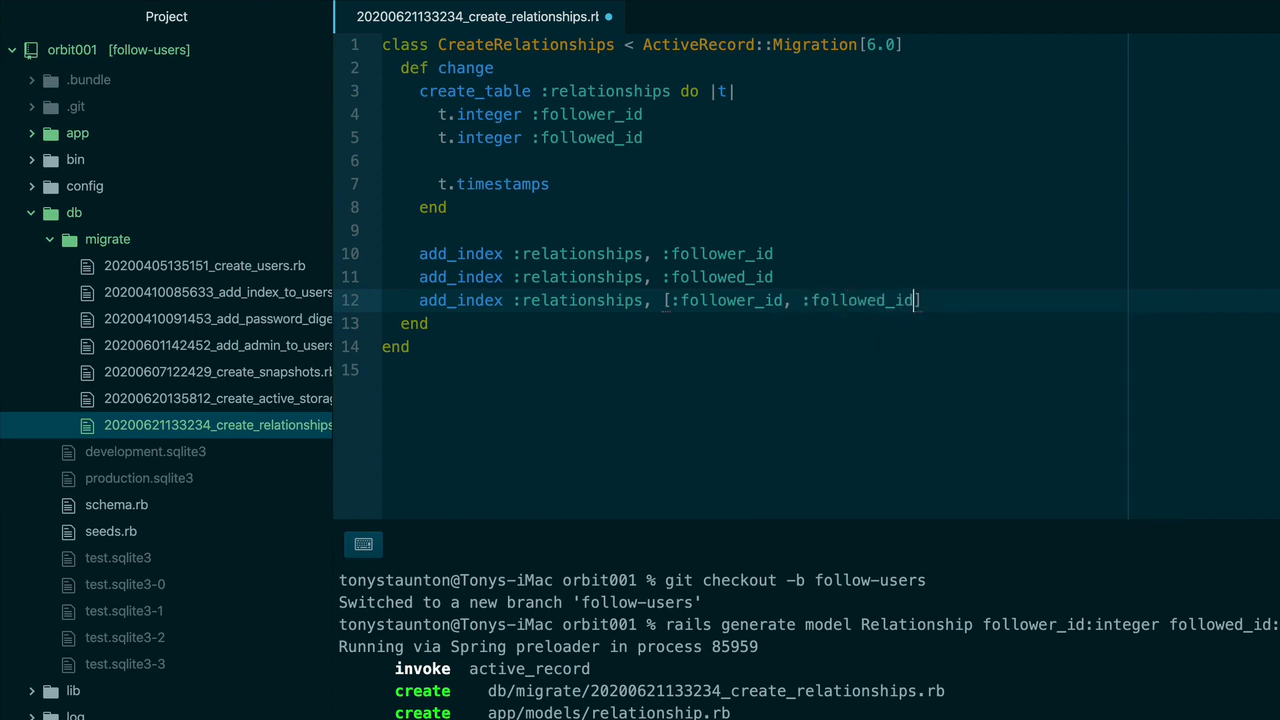
pyautogui.write('], unique')
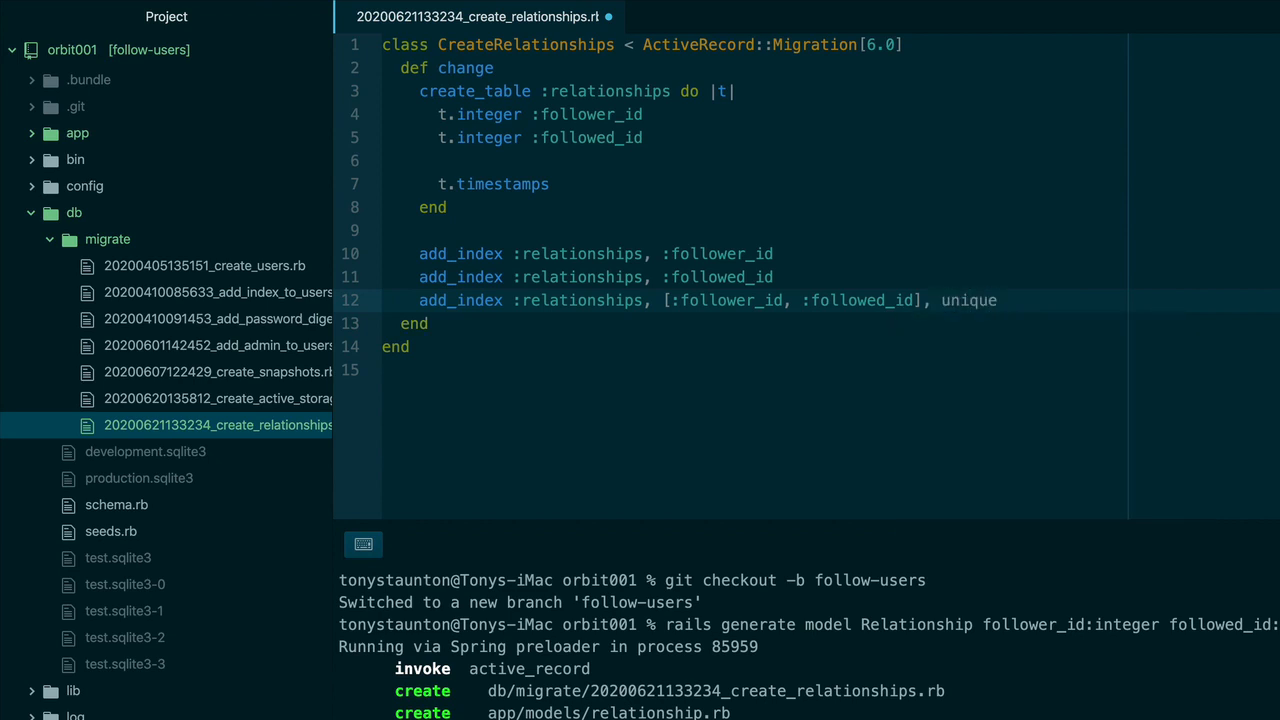
pyautogui.write(': true')
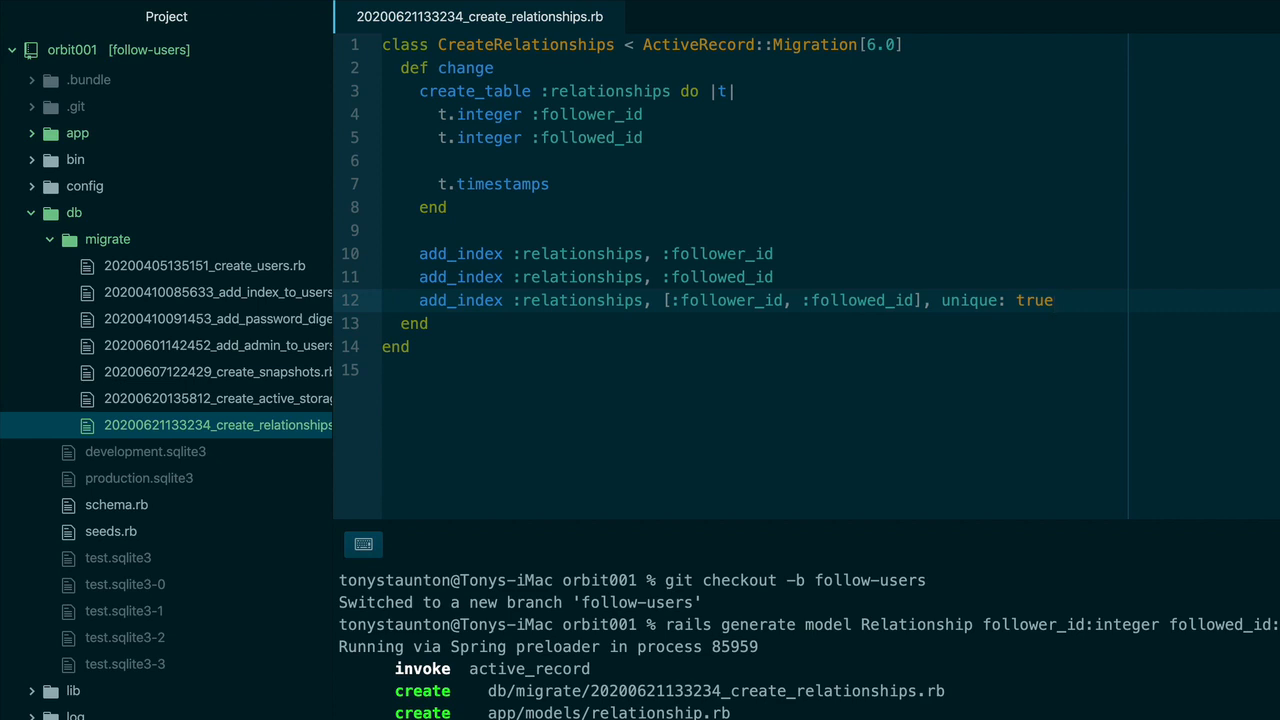
pyautogui.click(1053, 300)
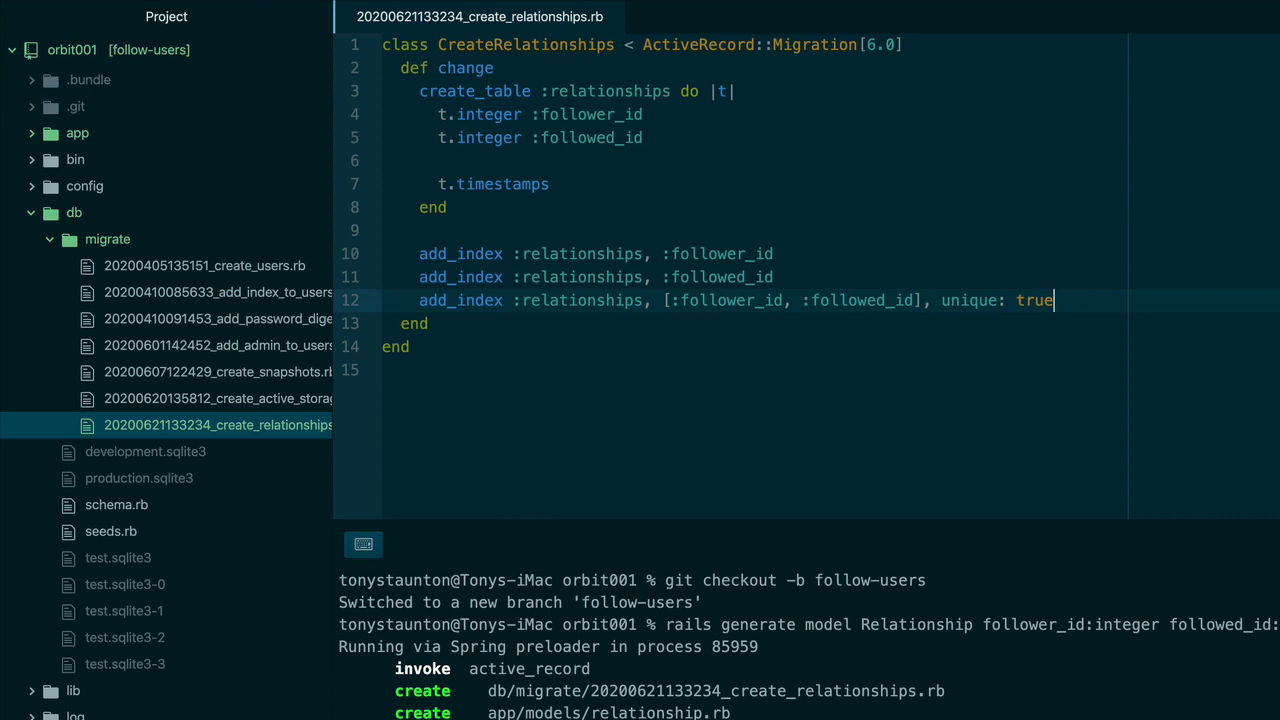
pyautogui.moveTo(1053, 300)
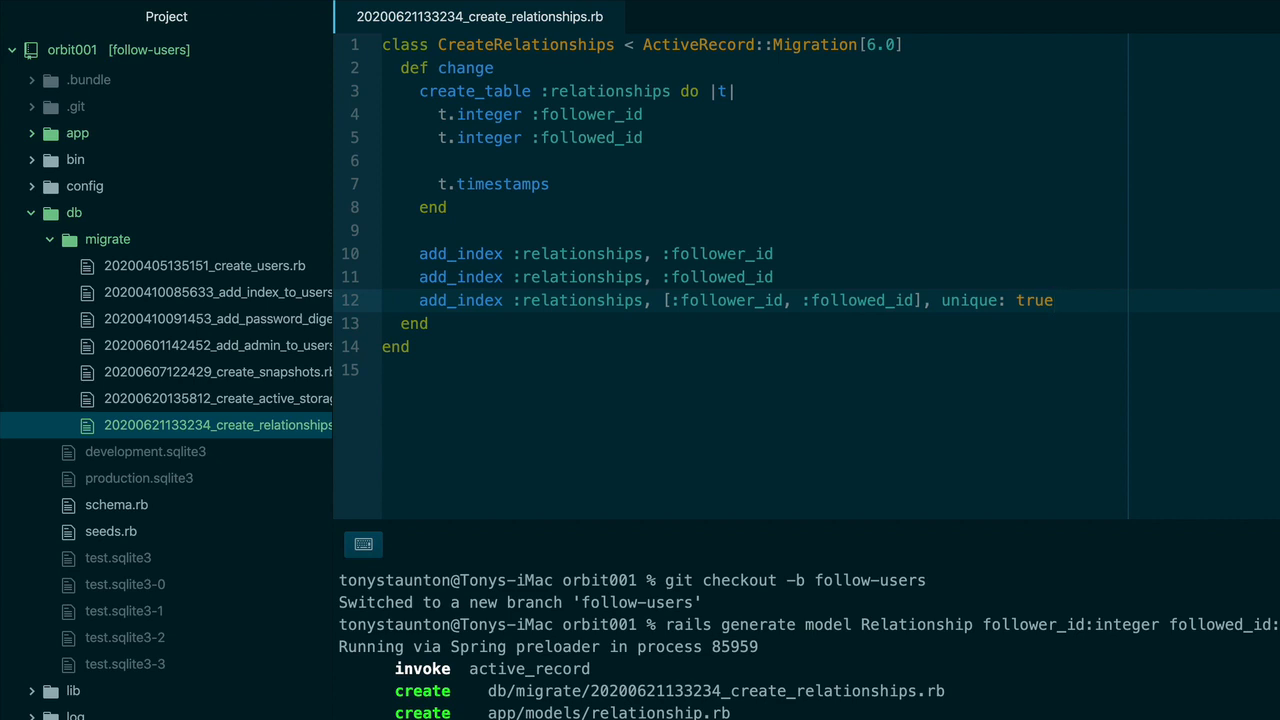
# - Run rails db:migrate in the terminal panel
pyautogui.click(1055, 300)
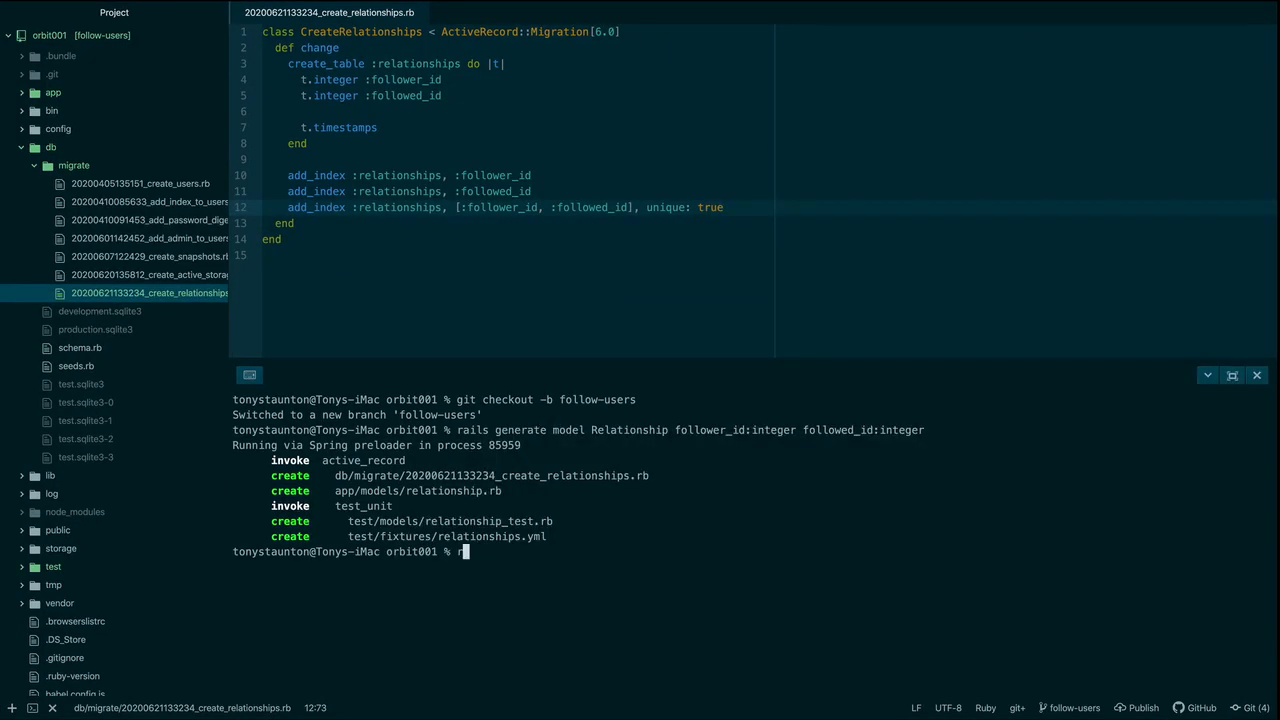
pyautogui.write('rails')
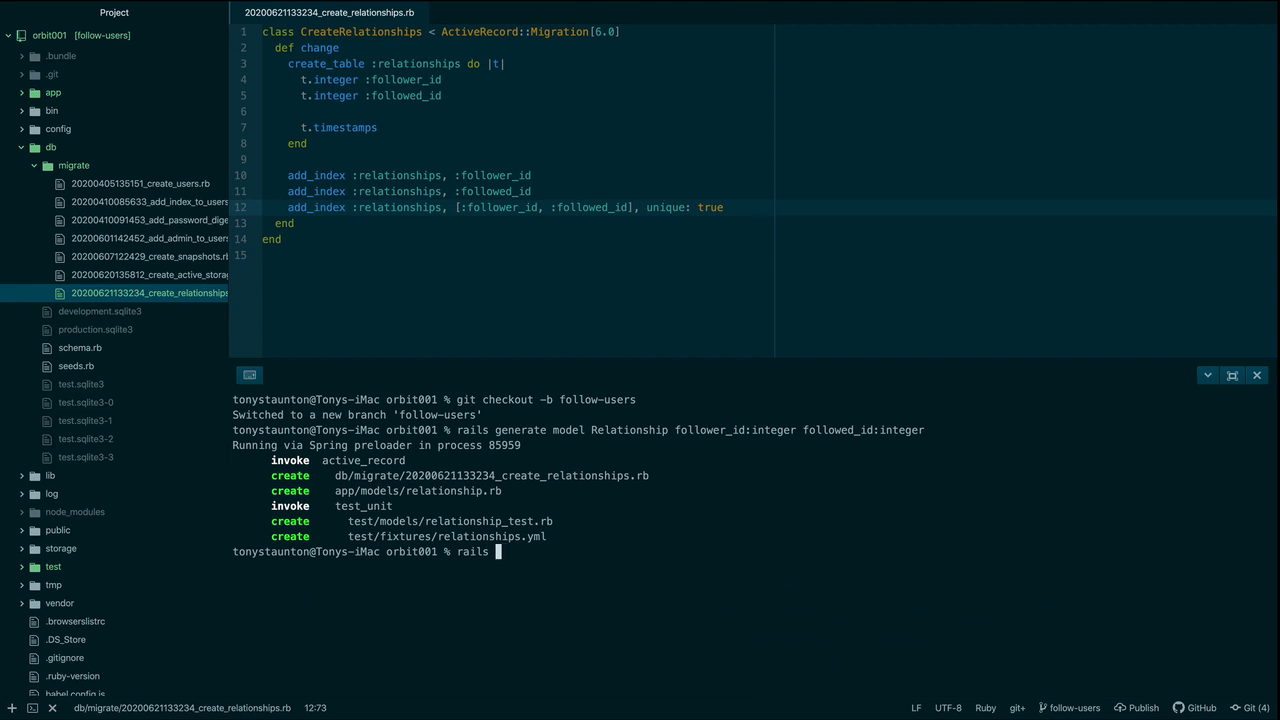
pyautogui.write('db:migrate')
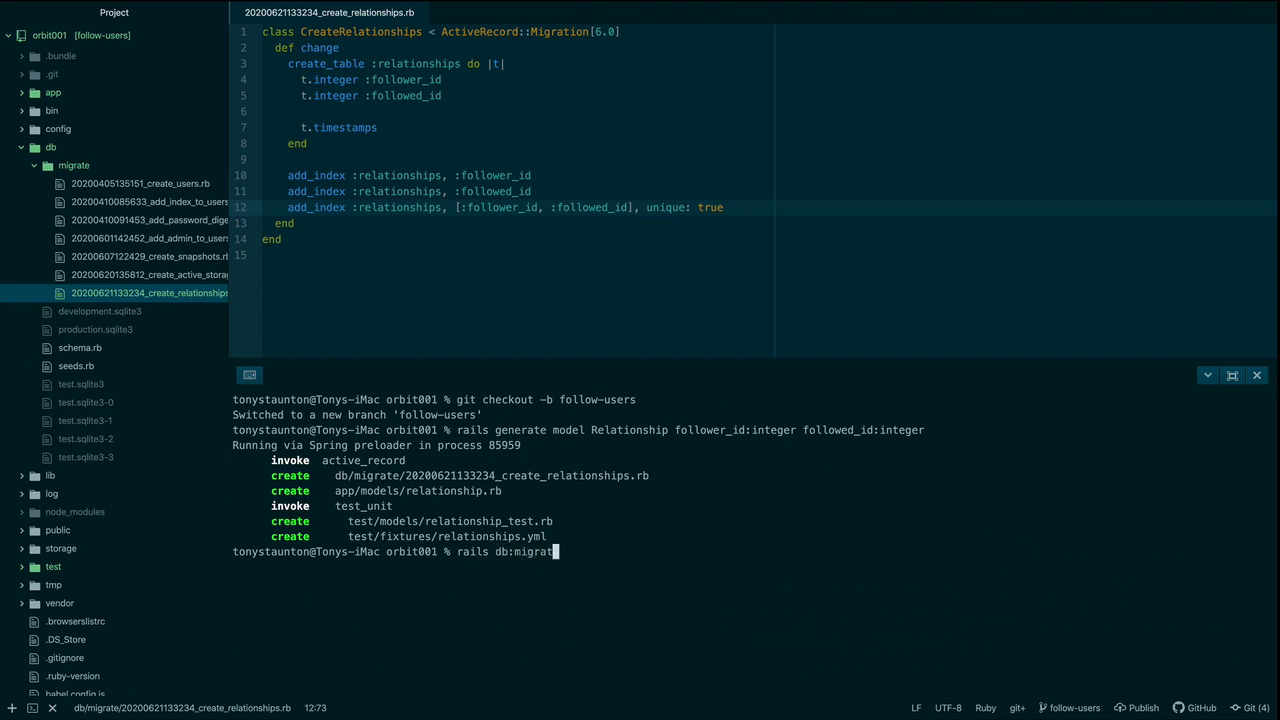
pyautogui.press('Return')
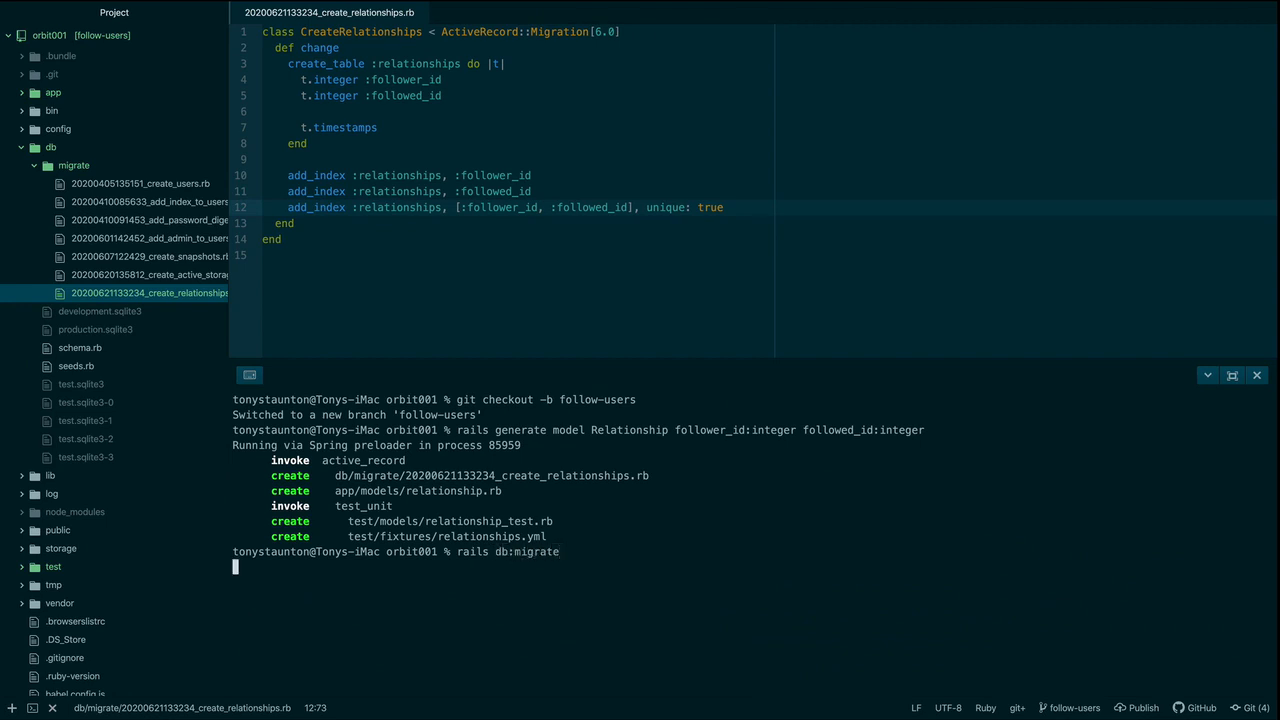